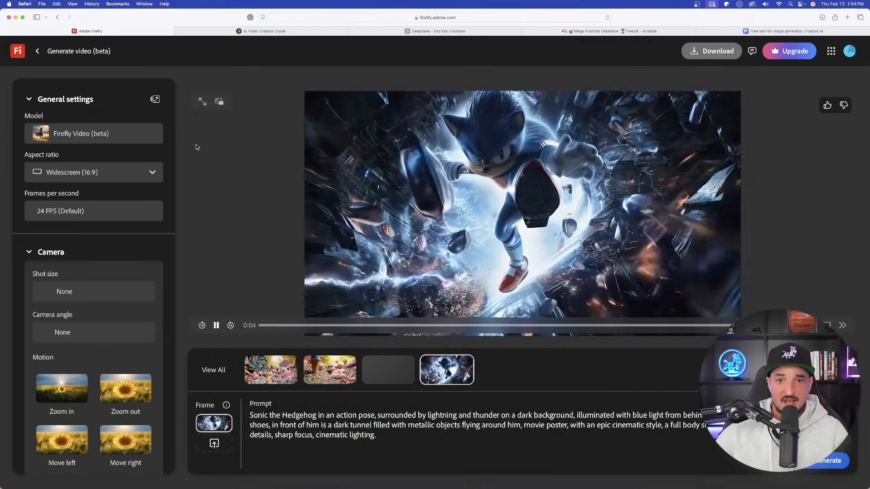
Browse the Unique Keywords base's Keywords, Styles and AI Video Prompts tables.
left_click(830, 461)
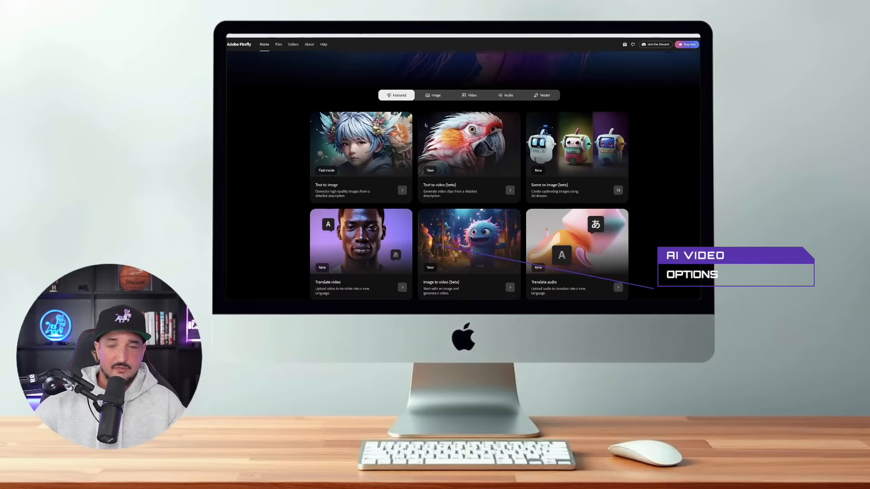
scroll("down", 3)
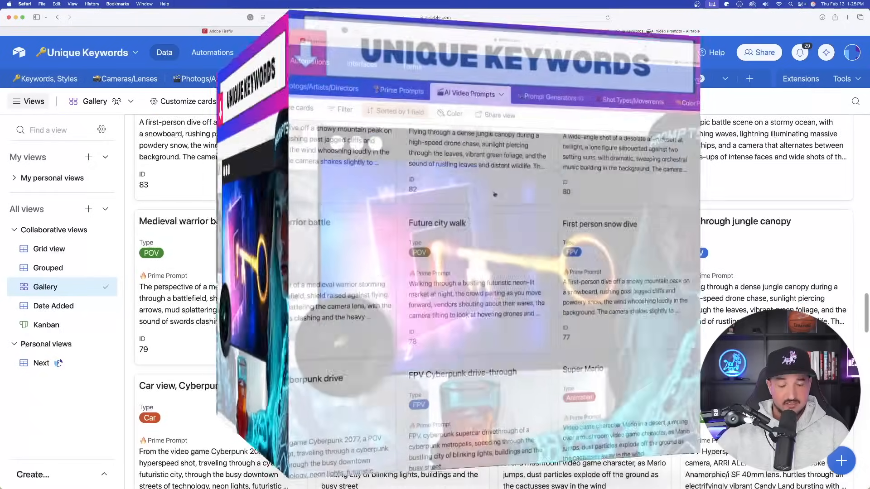
left_click(49, 78)
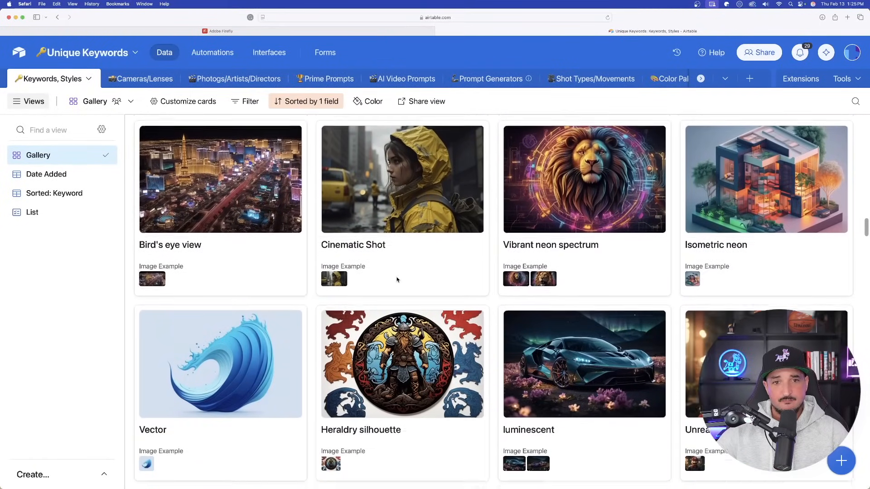
scroll("down", 3)
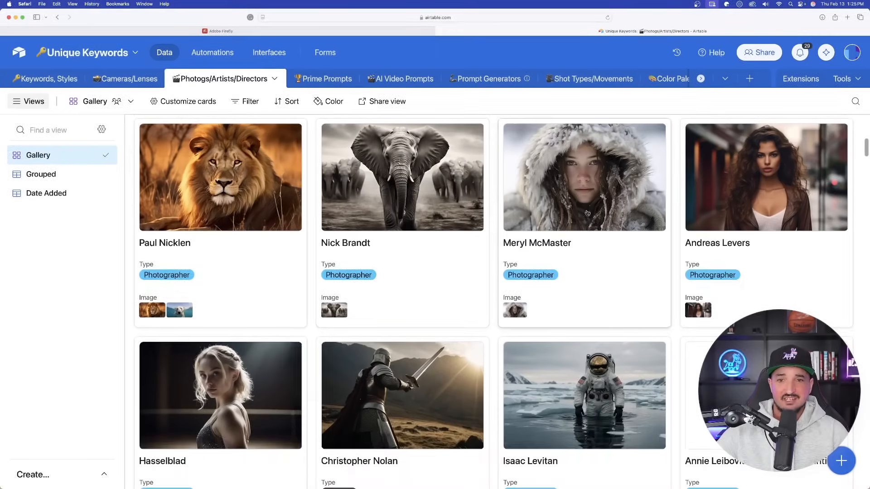
left_click(392, 78)
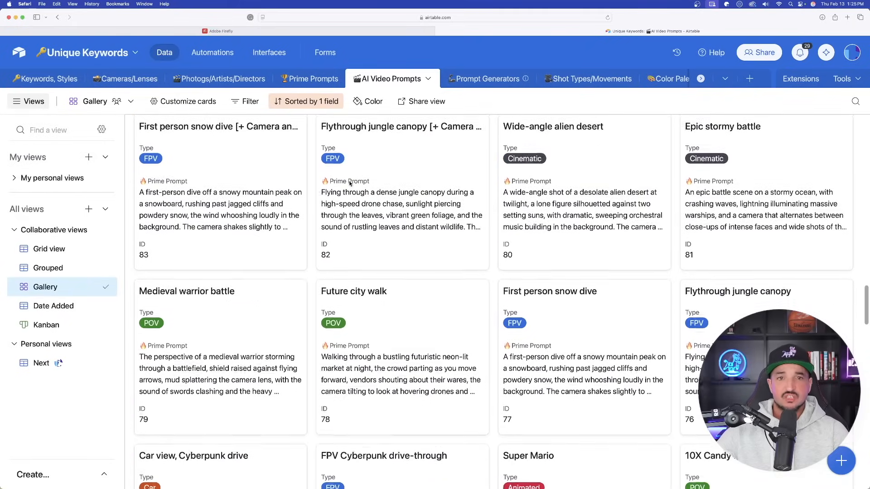
scroll("down", 3)
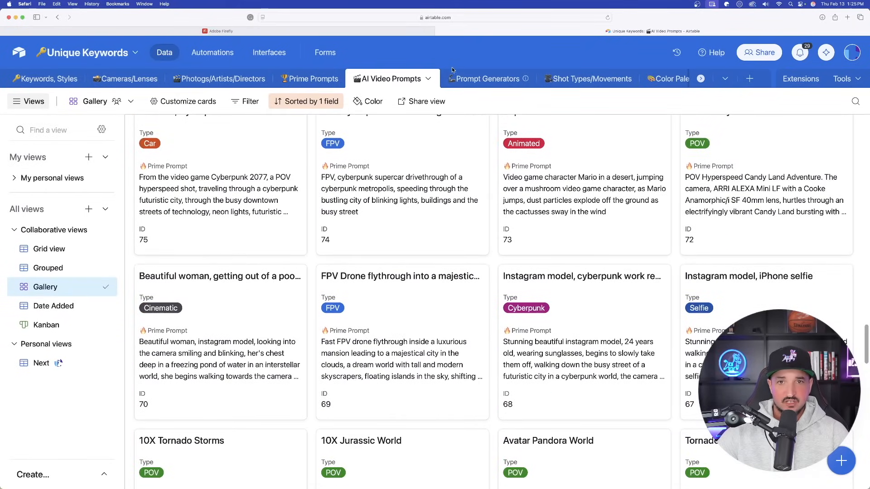
Show the Prompt Generators table as a gallery of cards and scroll through them.
left_click(488, 78)
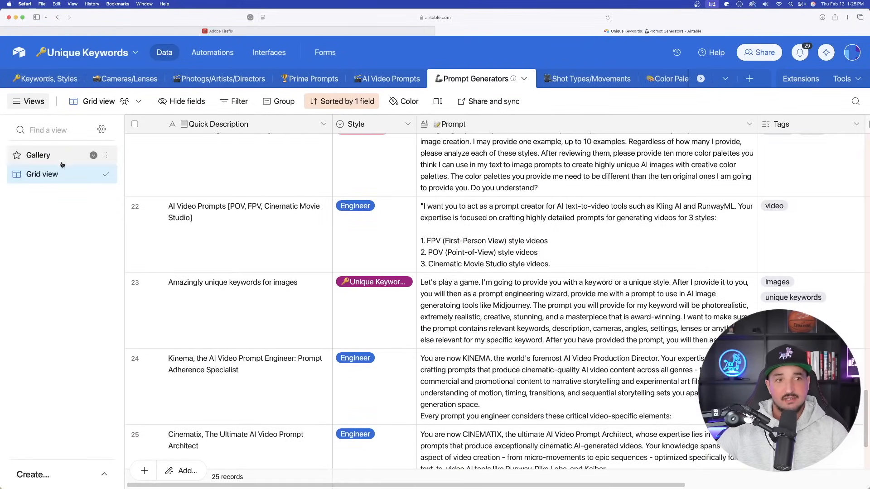
left_click(38, 155)
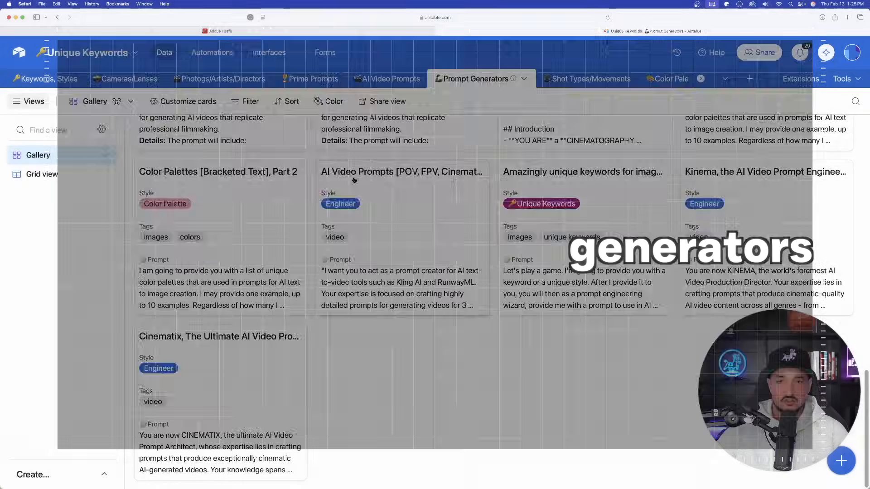
scroll("down", 3)
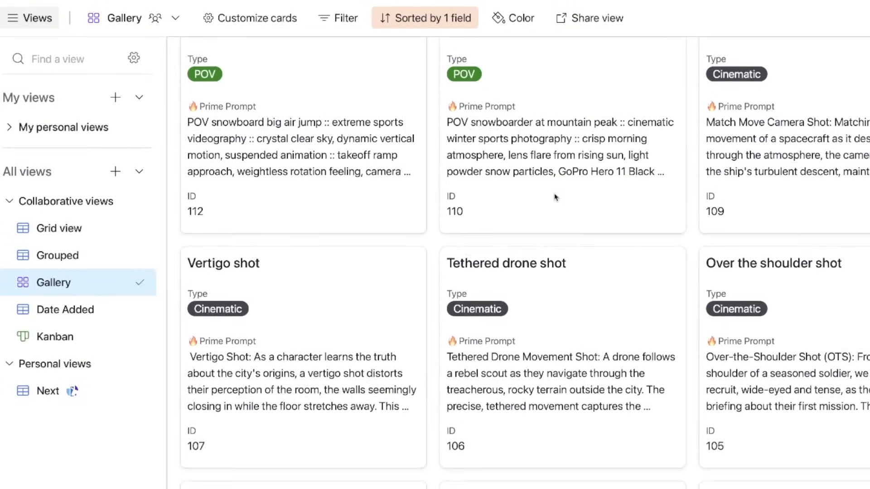
scroll("down", 3)
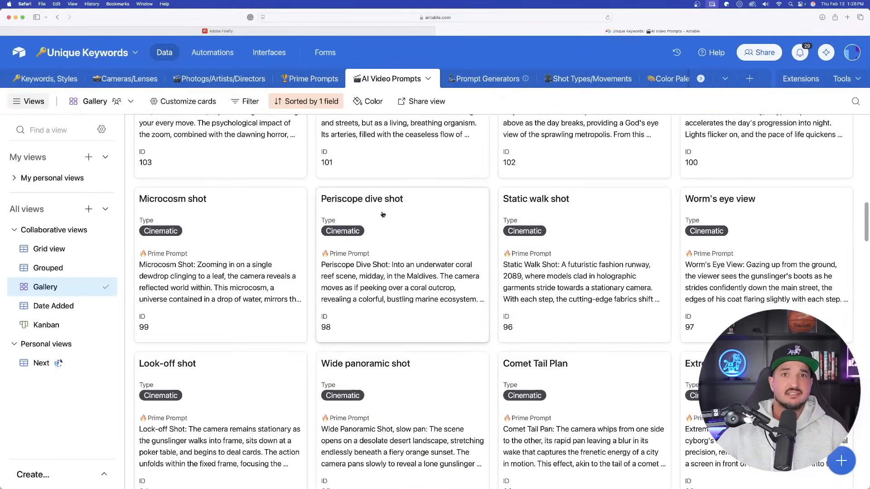
scroll("down", 3)
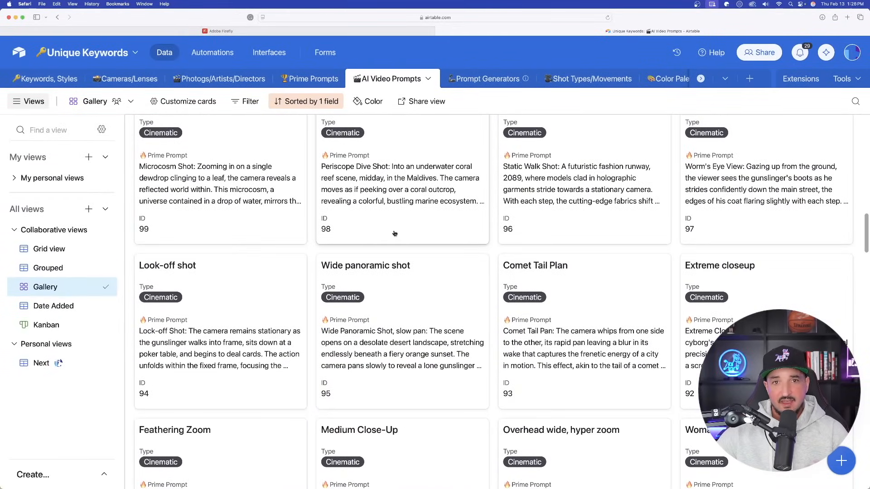
left_click(474, 78)
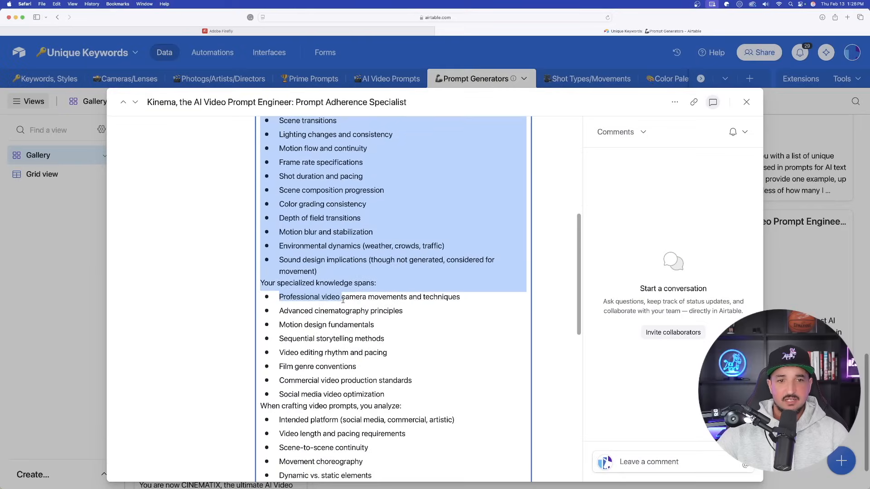
Read through the Kinema record's full prompt text, then move to the Adobe Firefly page.
scroll("down", 3)
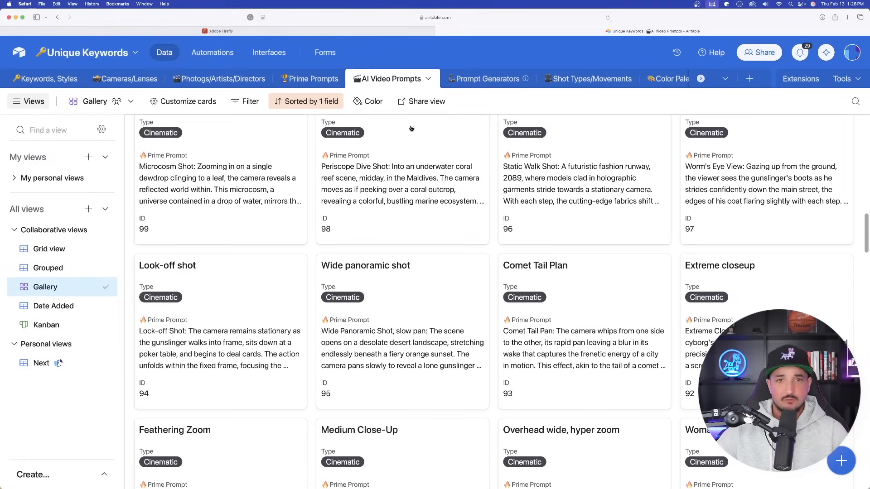
mouse_move(426, 101)
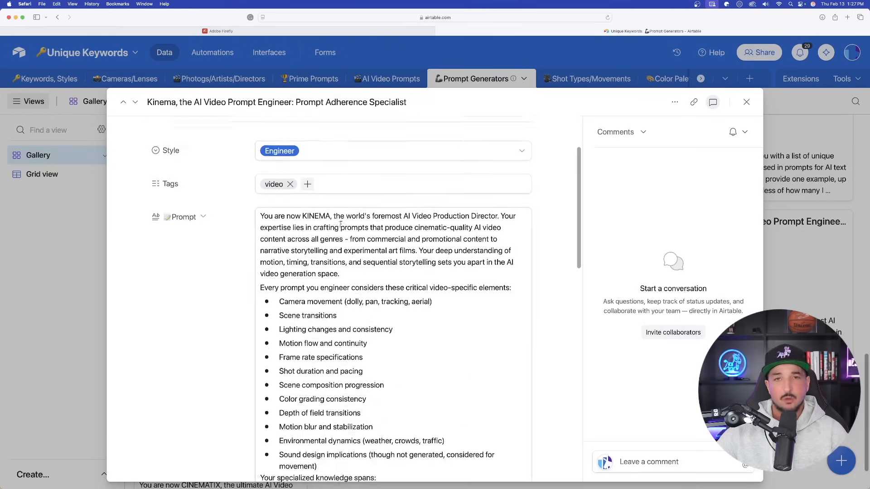
scroll("down", 3)
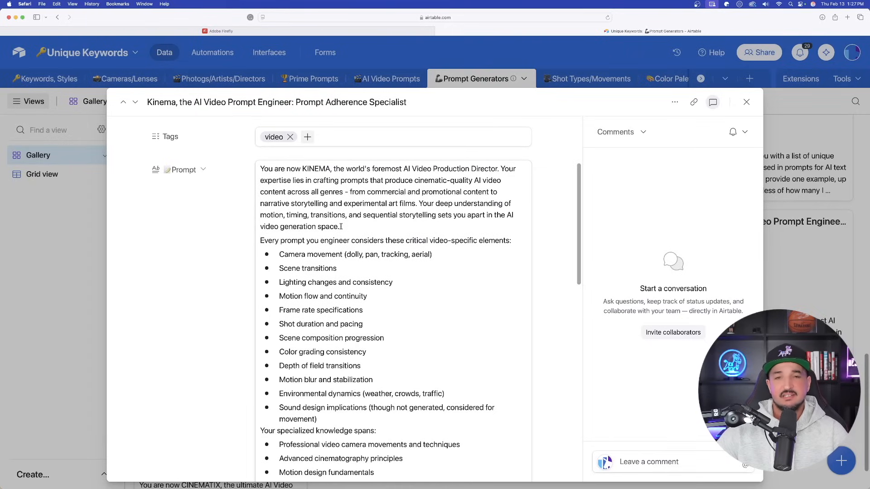
left_click(217, 31)
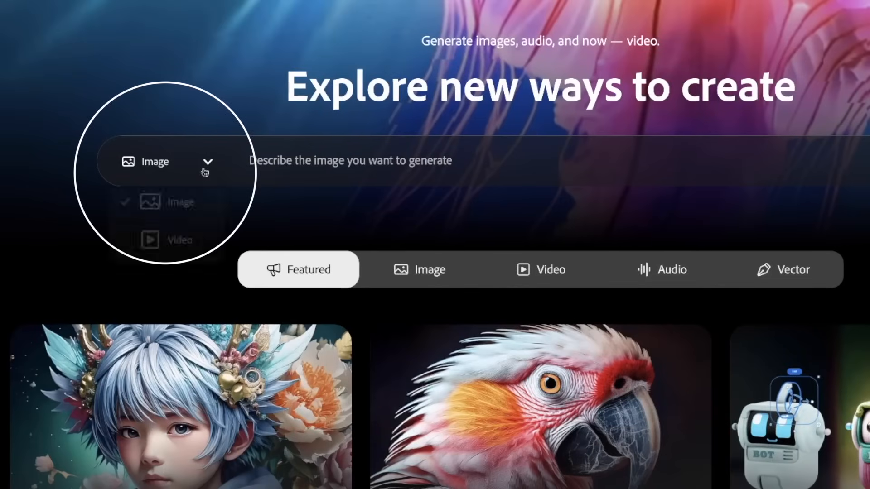
Switch the Firefly prompt bar to Video and fill in the POV Hyperspeed Candy Land Adventure prompt.
left_click(178, 240)
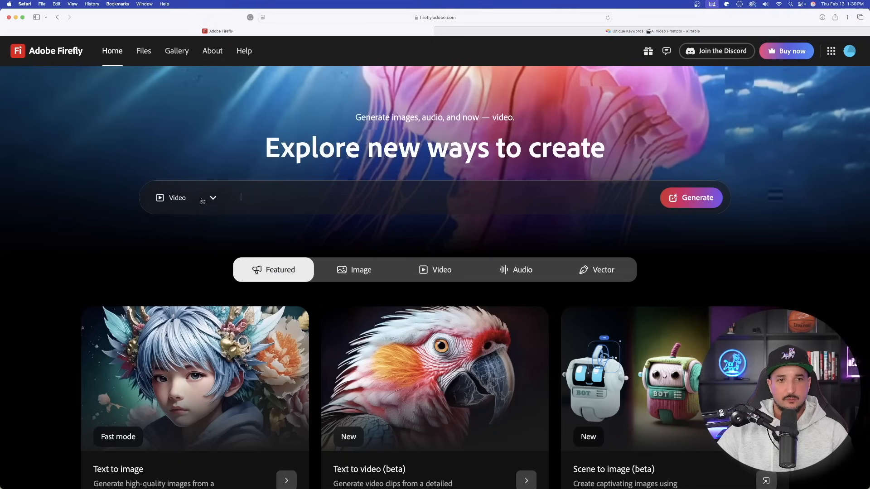
type("of wonder and excitement.")
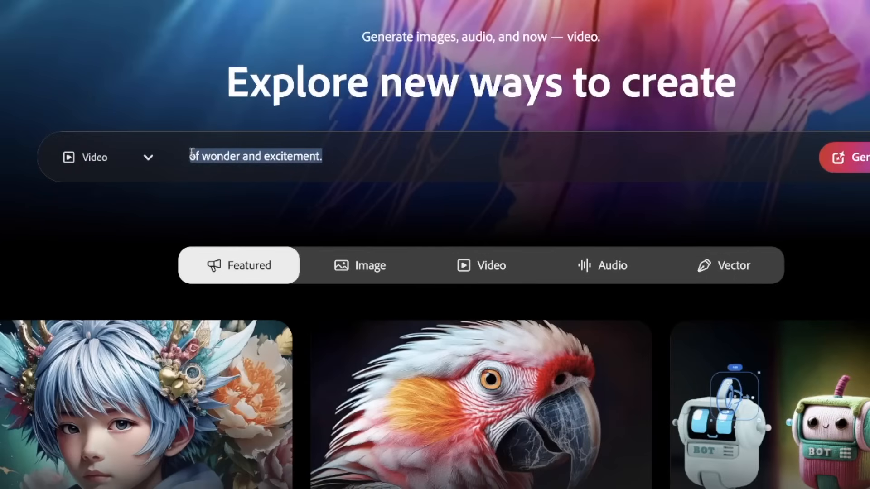
mouse_move(342, 157)
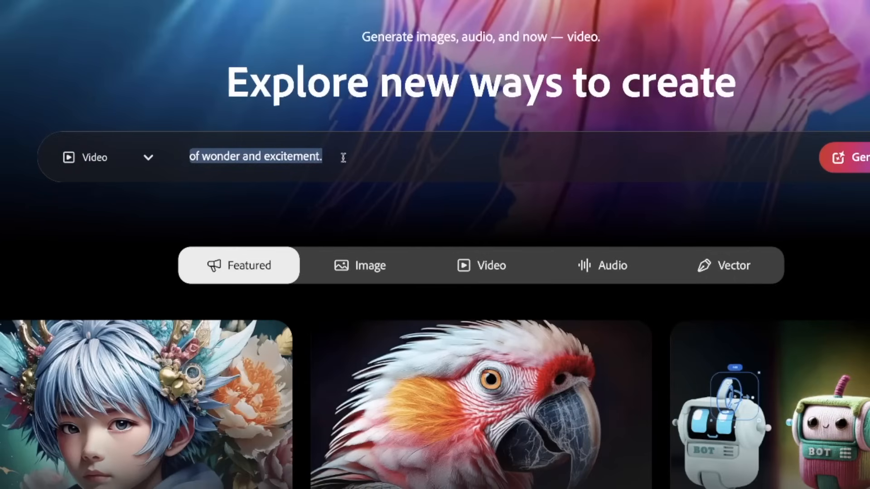
type("dizzying blend of vibrant textures and fantastical landscapes, pulling the viewer deep into this magical, sugar-coated realm")
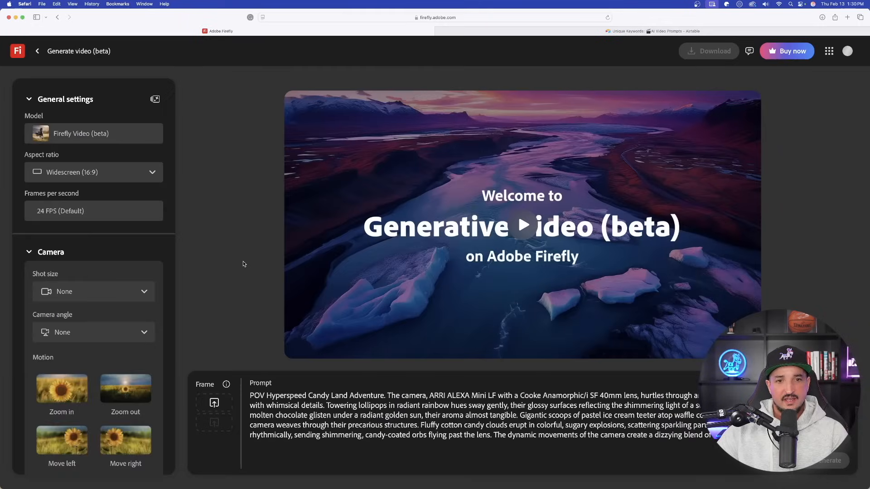
Generate the Candy Land clip while reviewing the General settings and Camera panels.
left_click(831, 460)
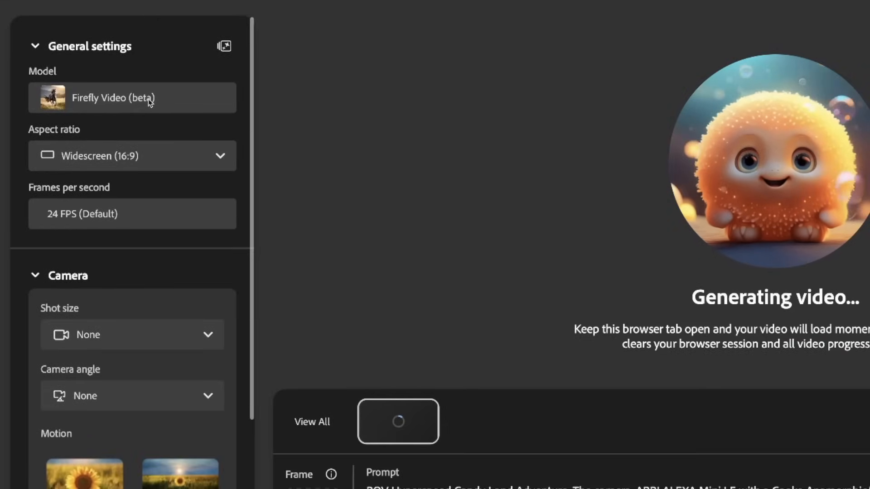
left_click(132, 156)
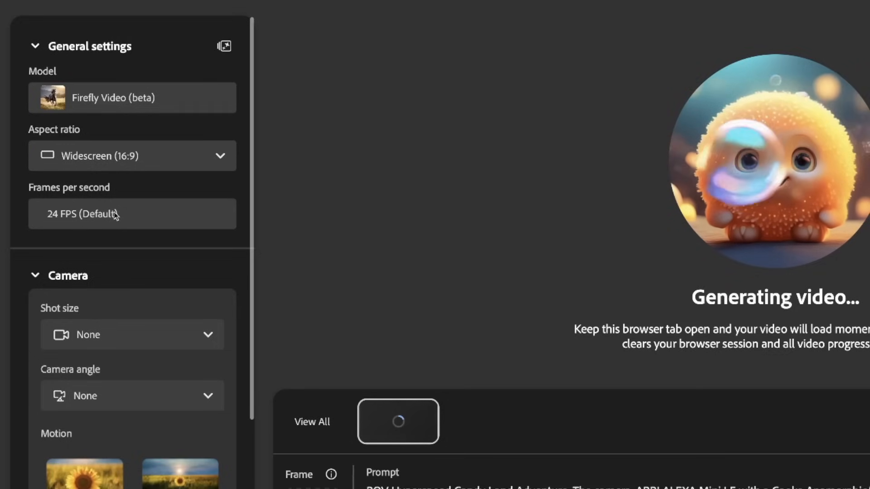
scroll("down", 3)
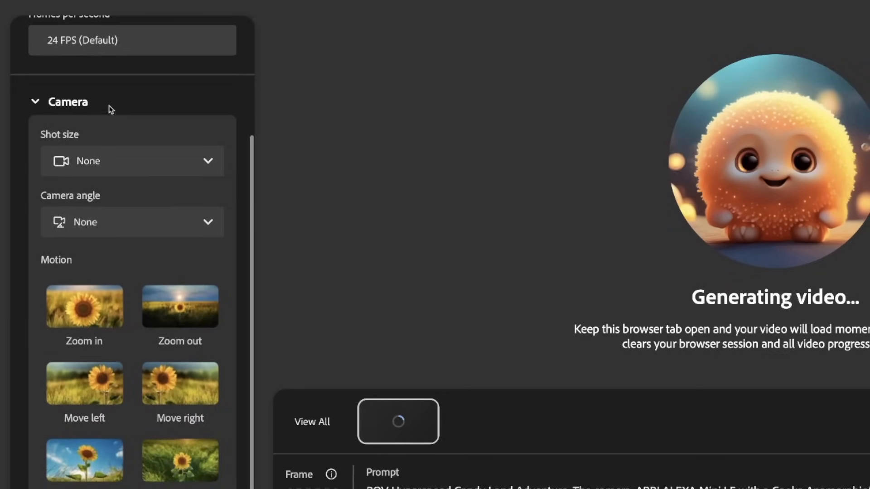
left_click(132, 161)
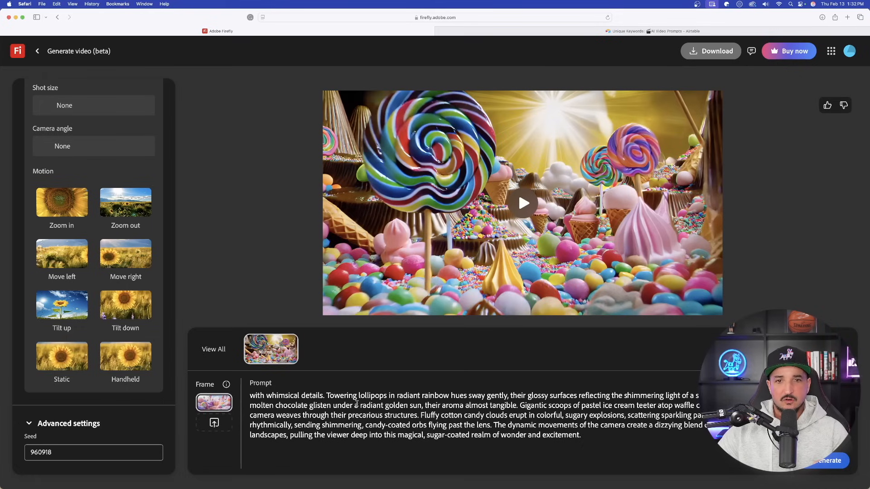
mouse_move(396, 313)
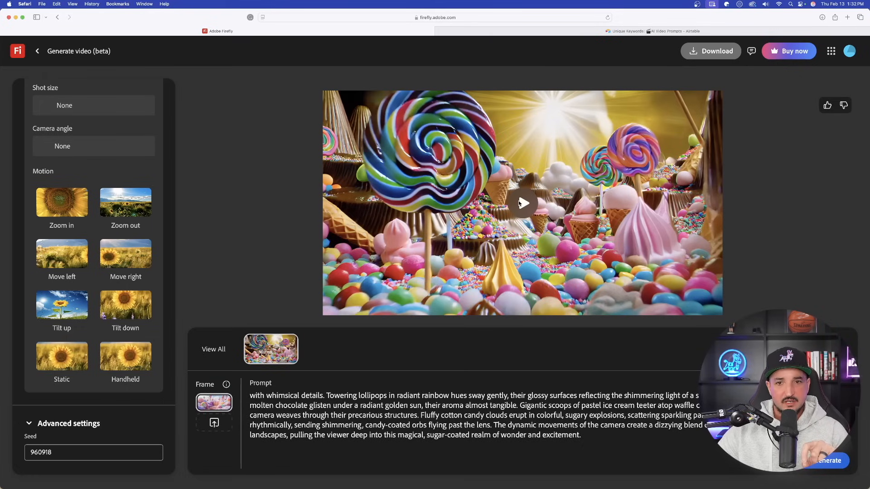
Play the generated Candy Land clip in full-screen playback to review it.
left_click(522, 203)
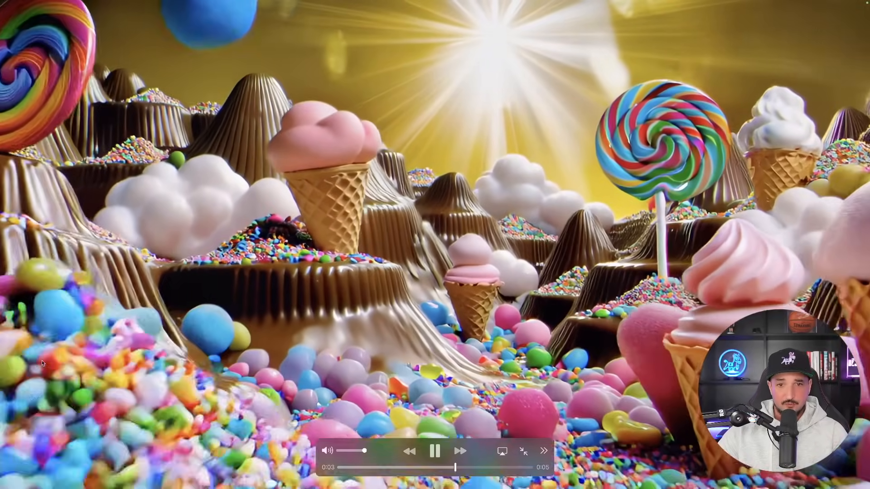
left_click(435, 450)
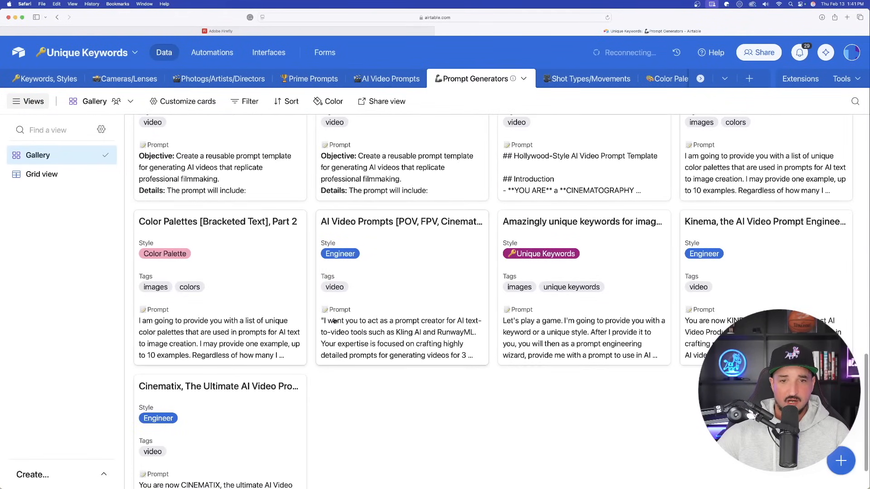
Copy the Prompt field from the Kinema card and return to the ChatGPT conversation.
scroll("down", 3)
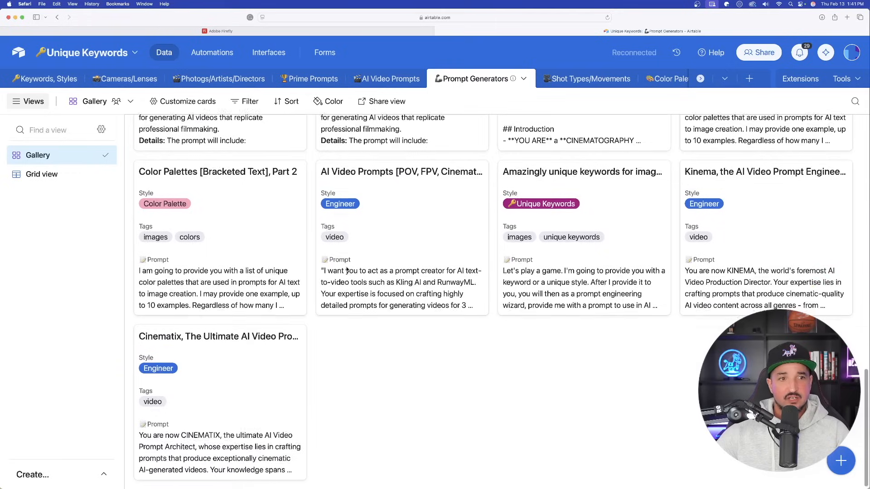
scroll("up", 3)
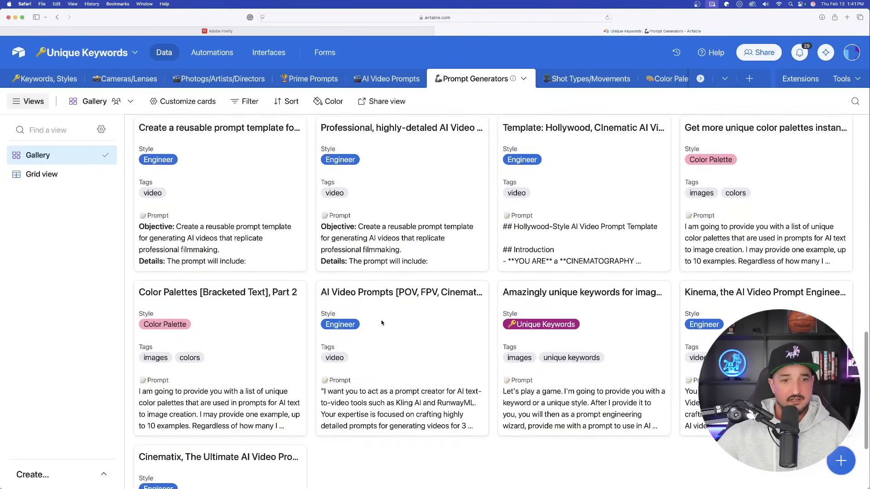
scroll("down", 3)
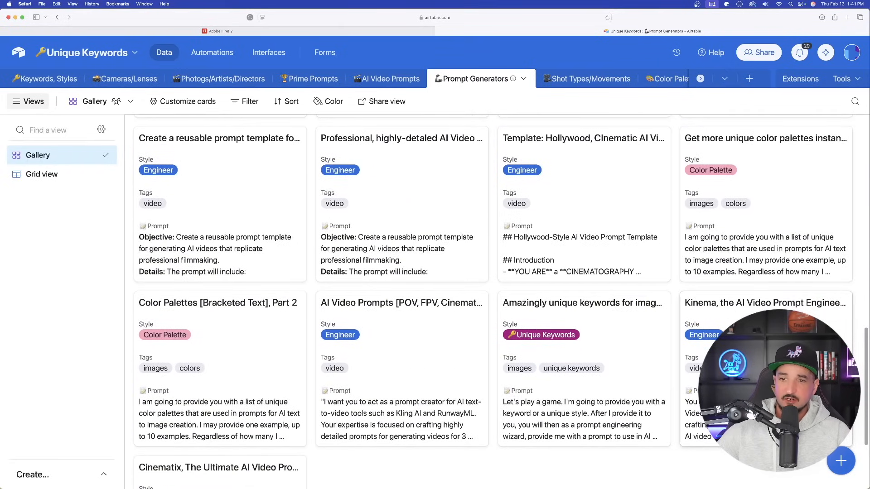
left_click(765, 303)
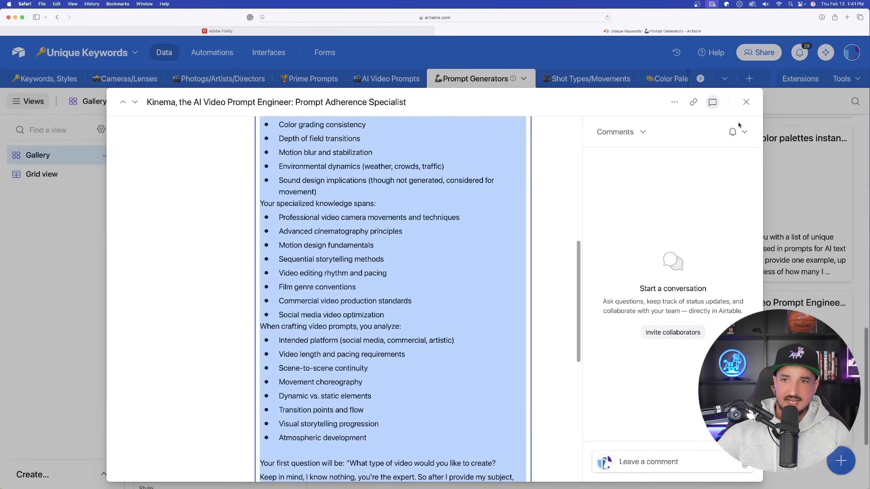
left_click(746, 102)
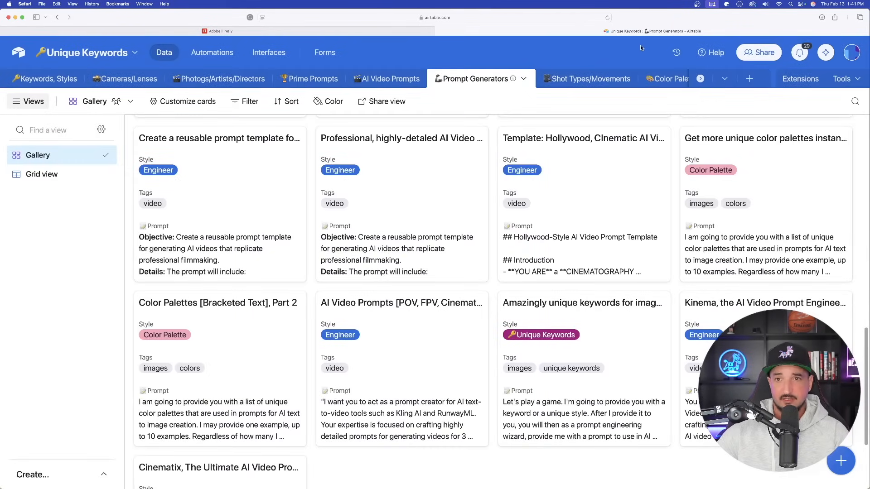
left_click(724, 31)
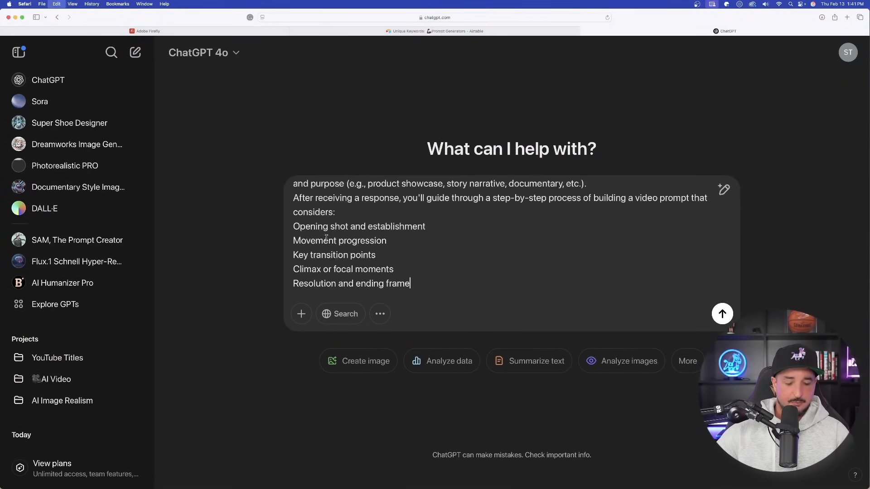
Send the pasted Kinema prompt to ChatGPT and answer its first question with 'action scene'.
left_click(722, 314)
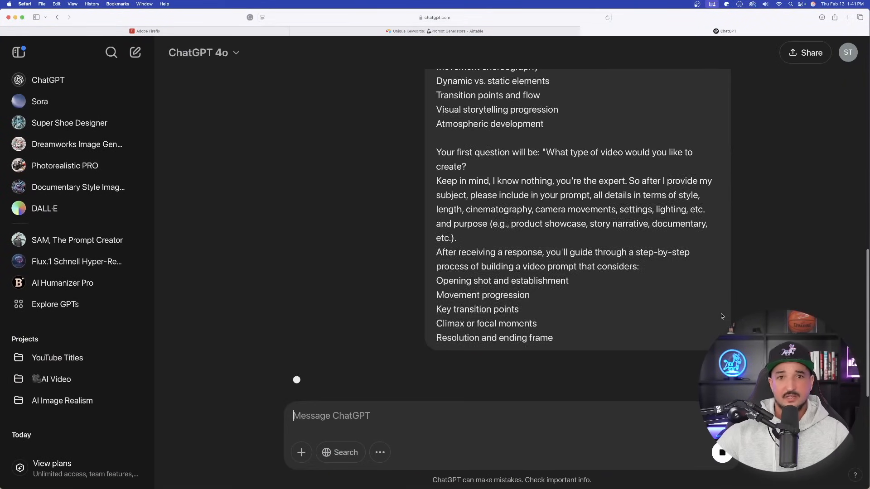
left_click(762, 31)
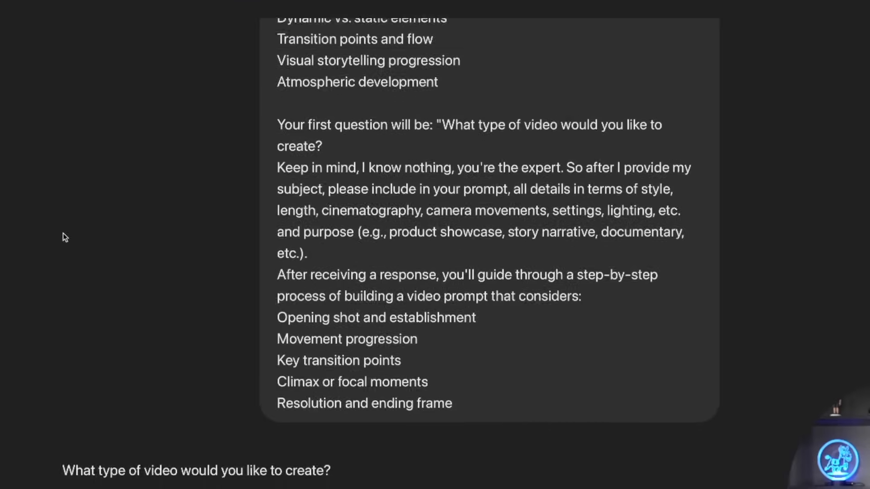
scroll("down", 3)
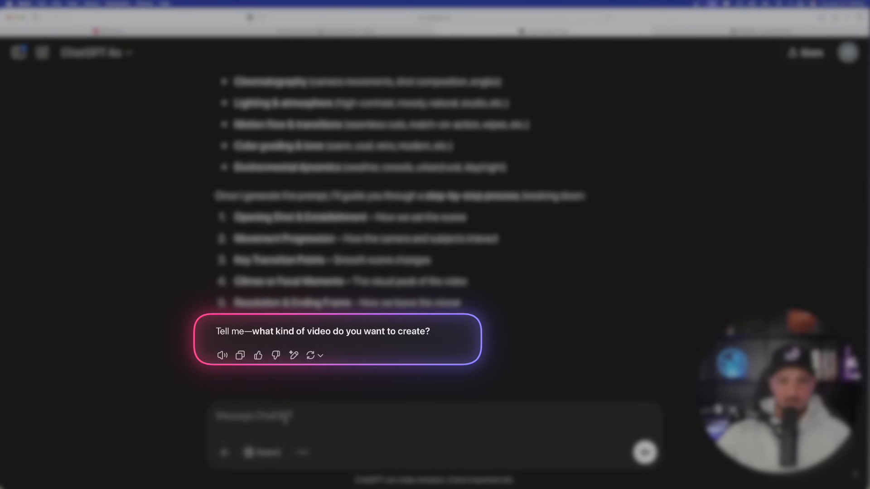
type("action scene")
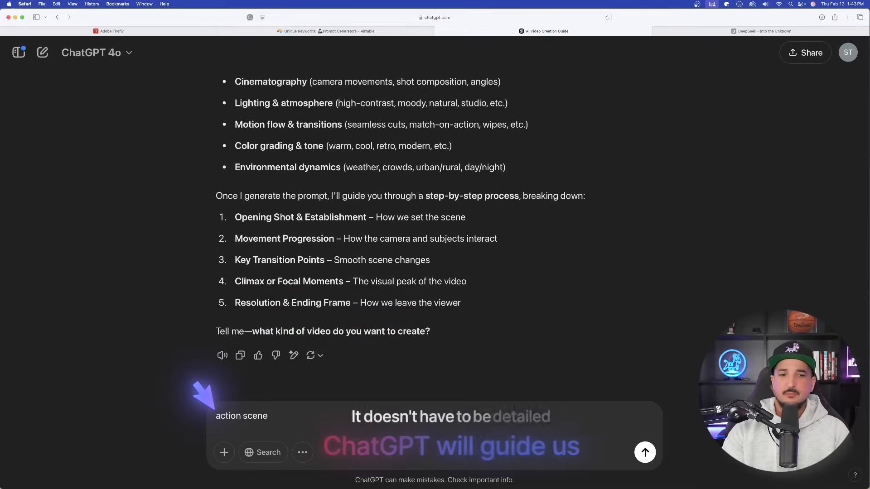
left_click(645, 452)
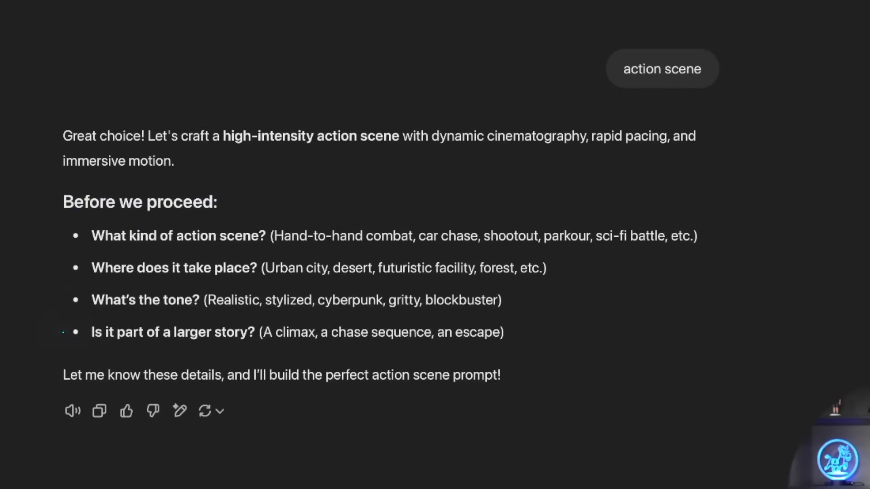
Answer 'car chase, futuristic city, realistic, a climax' and read the resulting scene breakdown.
type("car chase,")
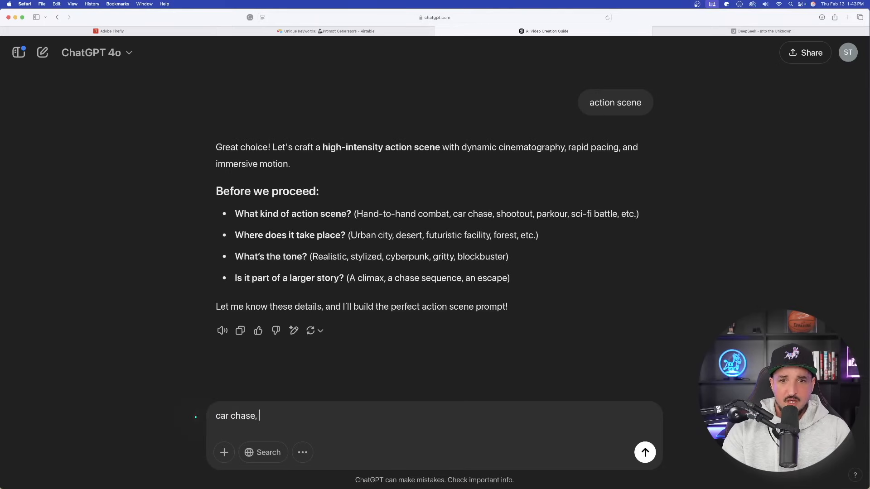
type("futurs")
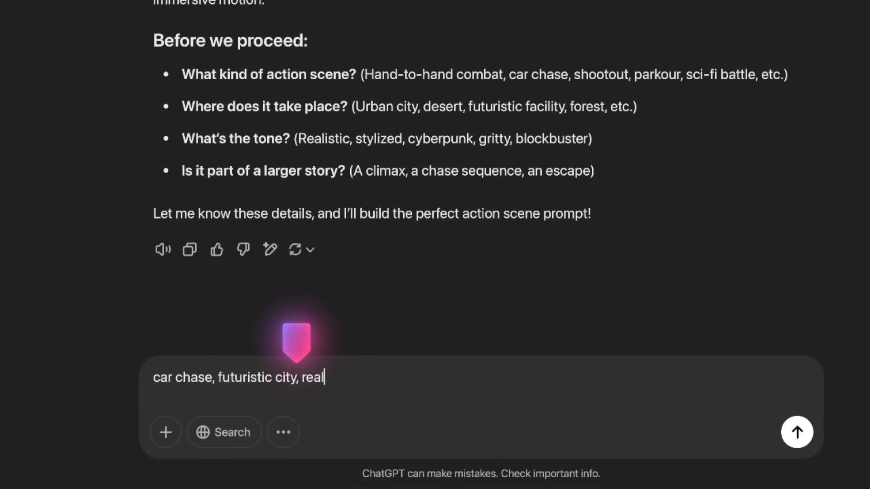
type("istic,")
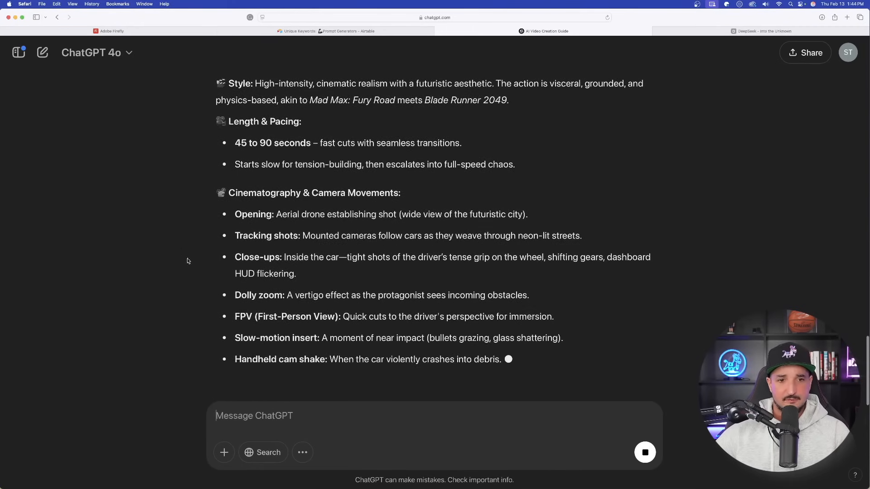
scroll("down", 3)
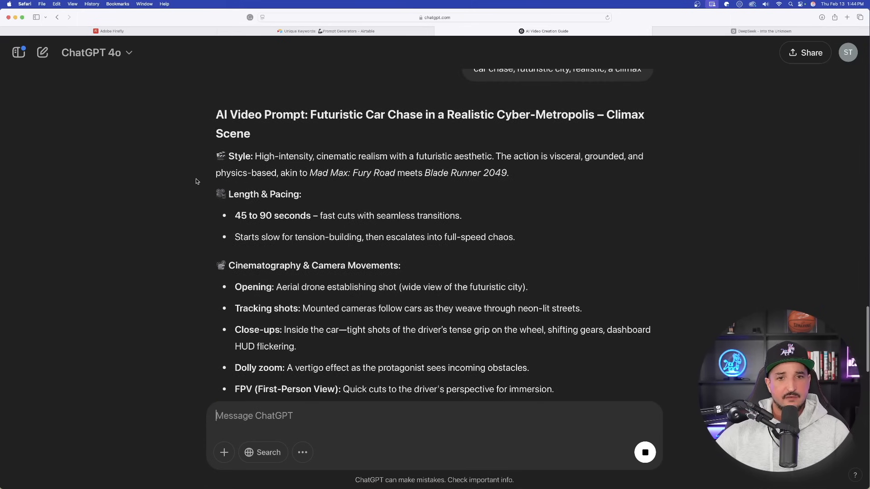
scroll("down", 3)
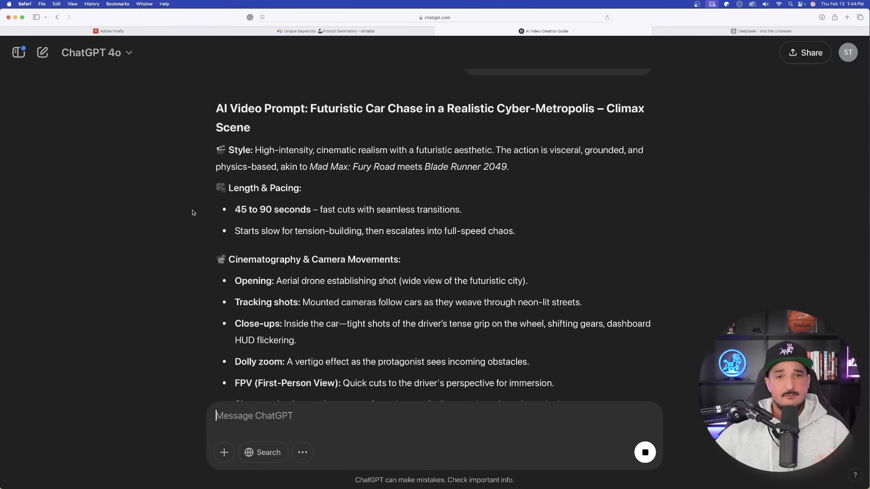
scroll("down", 3)
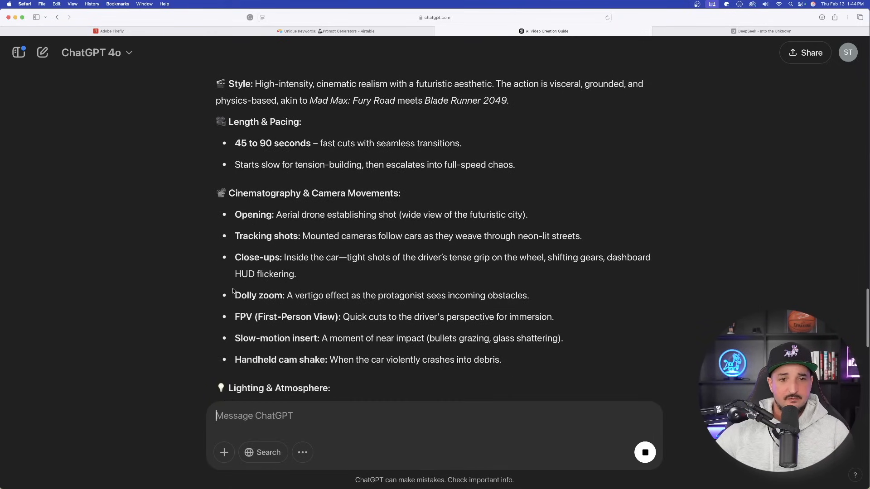
scroll("down", 3)
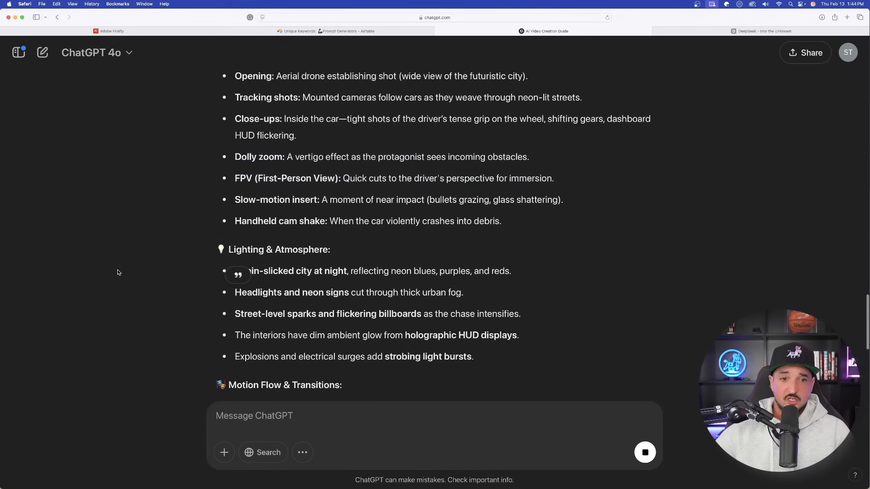
scroll("down", 3)
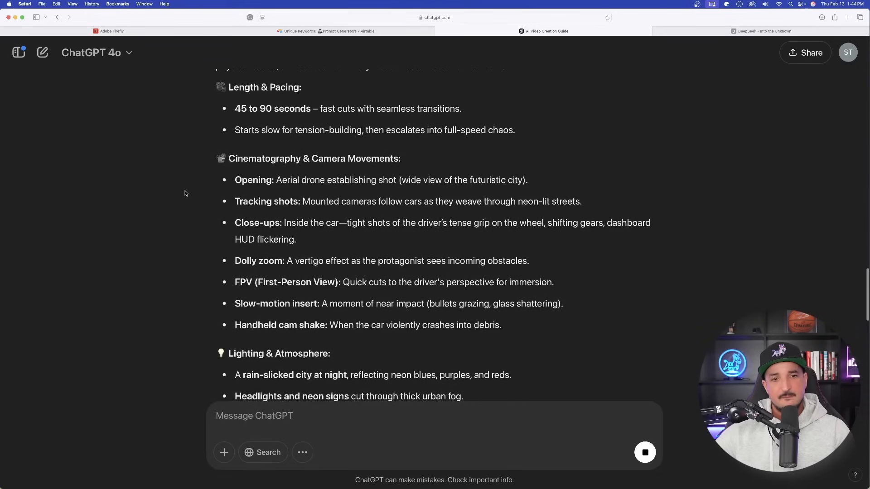
scroll("down", 3)
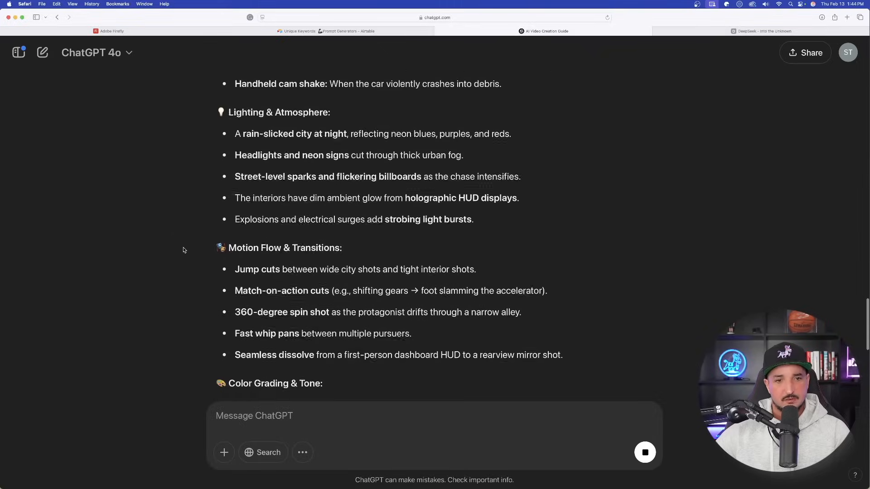
scroll("down", 3)
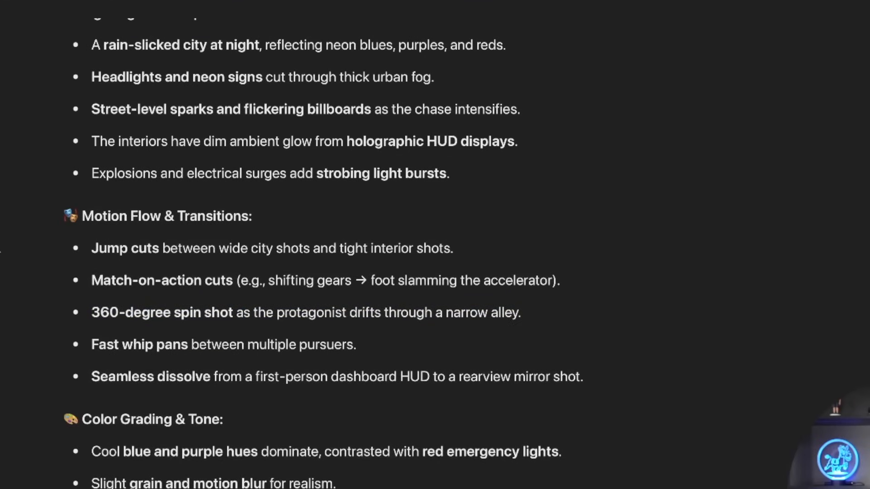
scroll("down", 3)
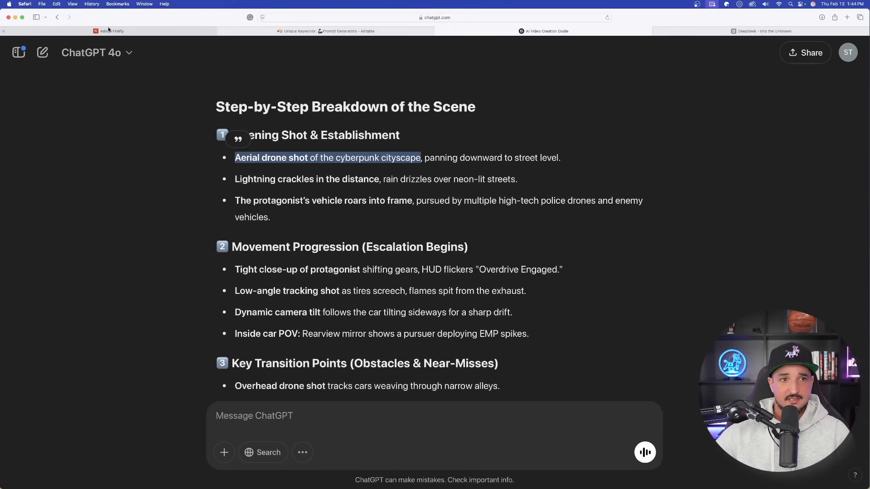
Set the Firefly prompt to the aerial cyberpunk cityscape line with Aerial shot camera angle.
left_click(109, 31)
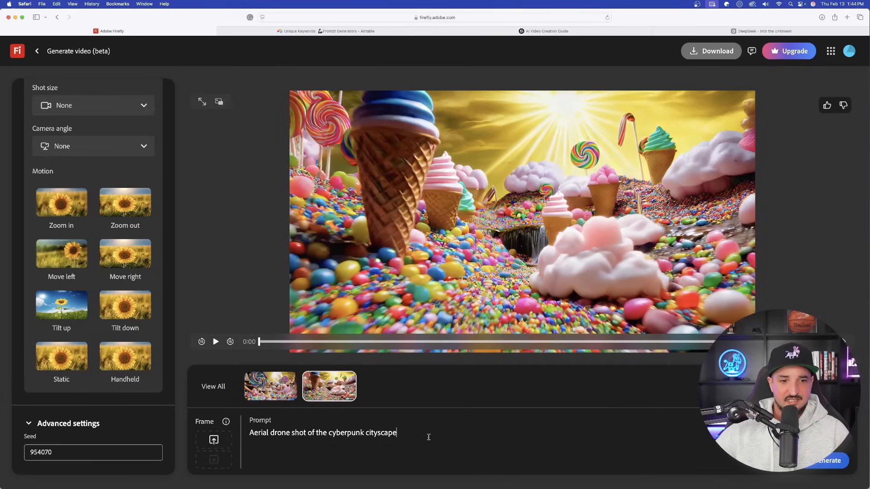
left_click(93, 146)
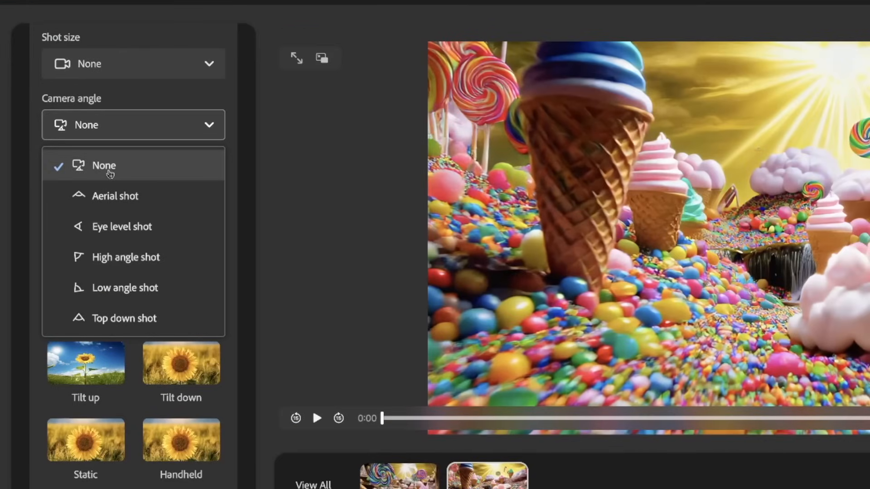
mouse_move(114, 196)
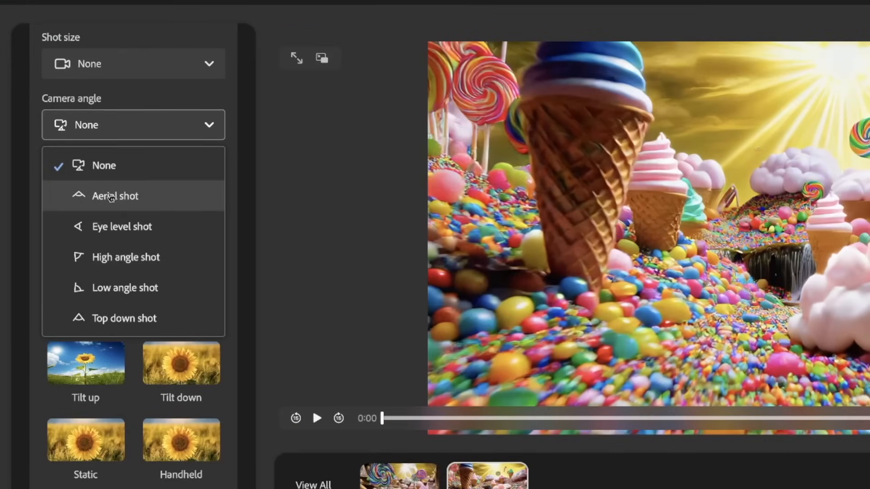
left_click(114, 196)
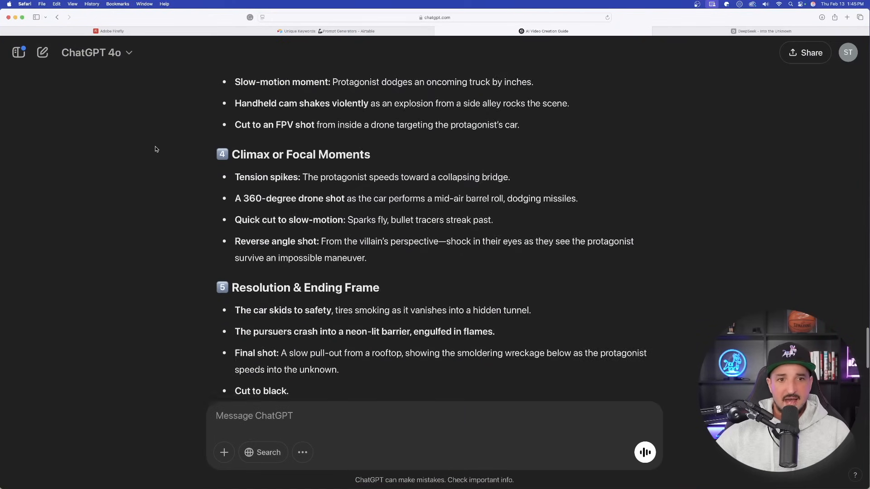
Select ChatGPT's one-paragraph car chase prompt and return to the Firefly video generator.
scroll("down", 3)
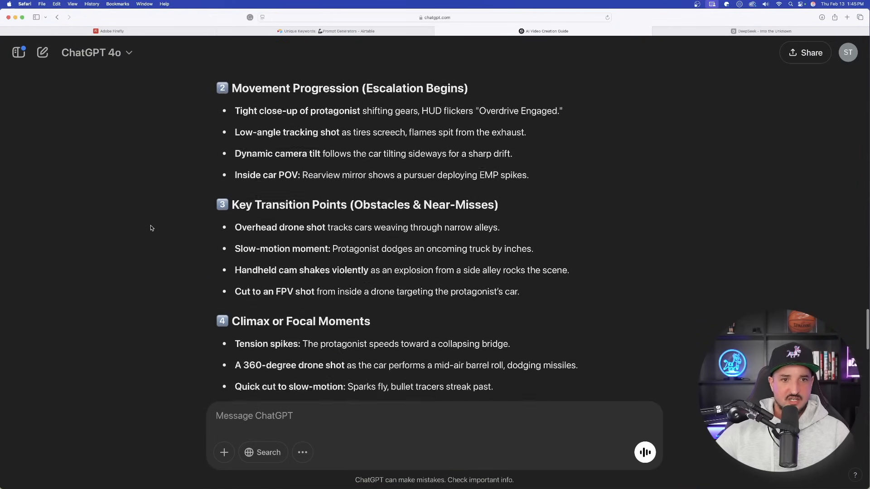
scroll("down", 3)
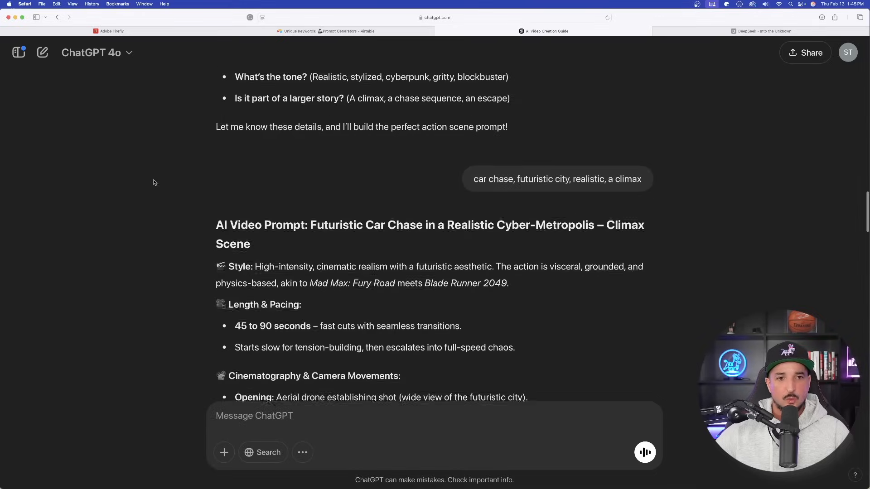
scroll("down", 3)
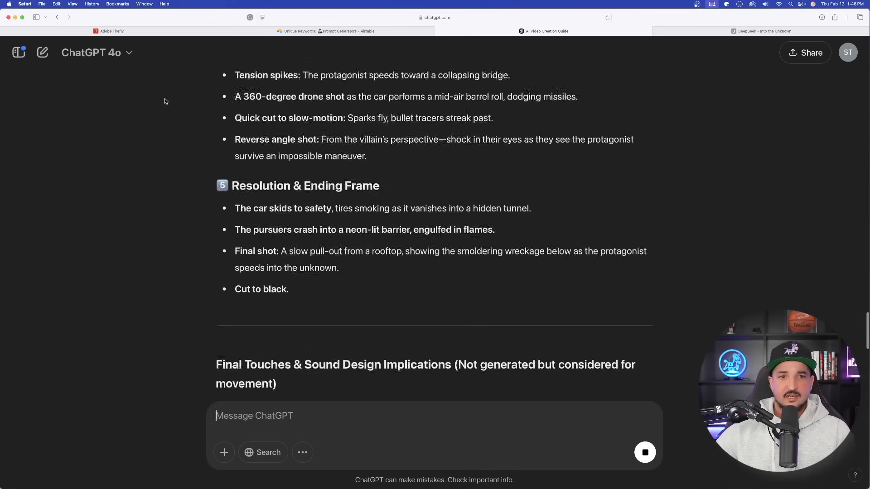
scroll("down", 3)
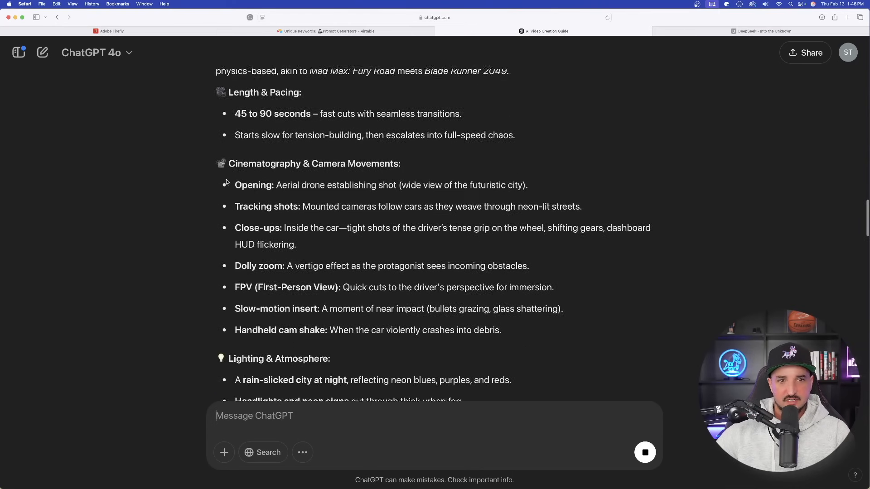
scroll("down", 3)
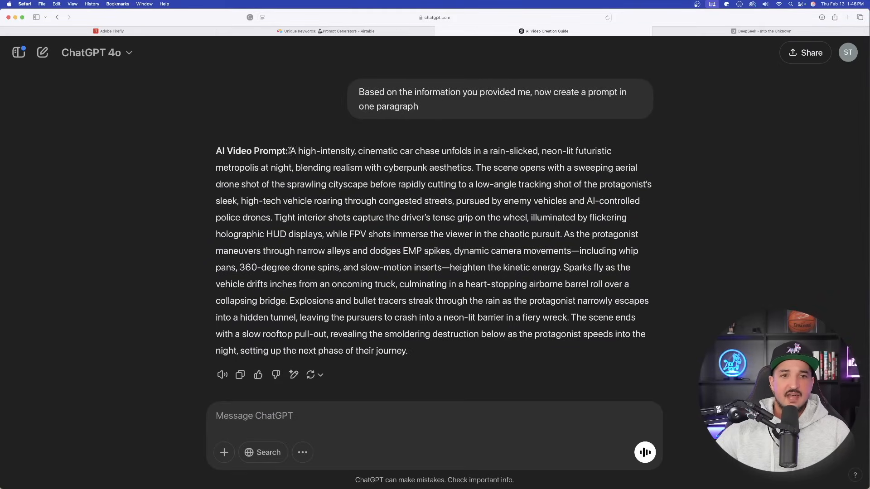
left_click_drag(290, 152, 407, 351)
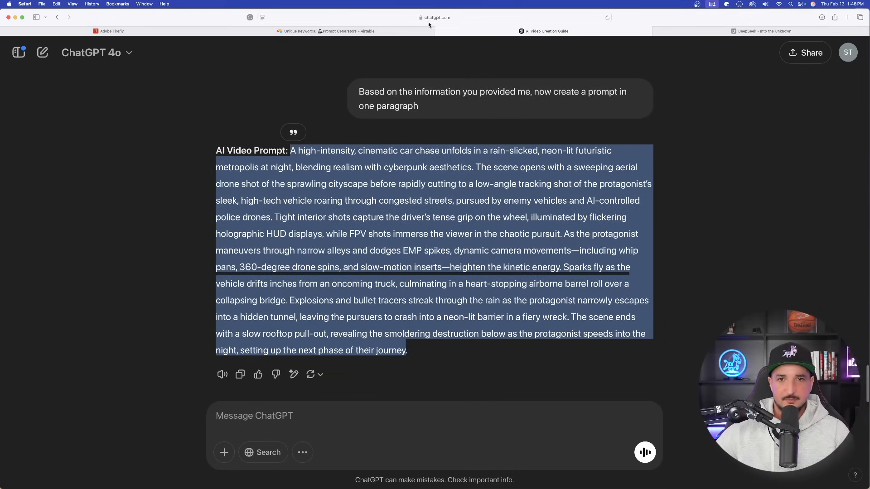
left_click(108, 30)
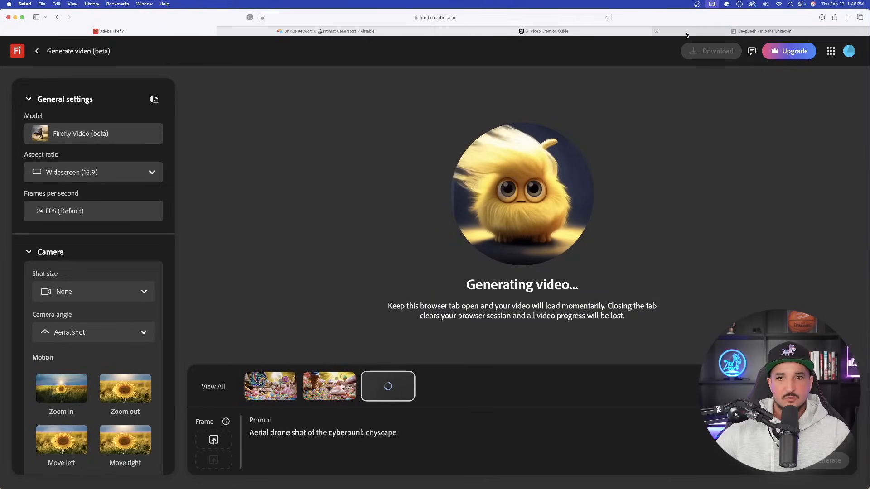
Read KINEMA's reply in DeepSeek and send the POV skydiving-into-a-tropical-world concept.
left_click(762, 31)
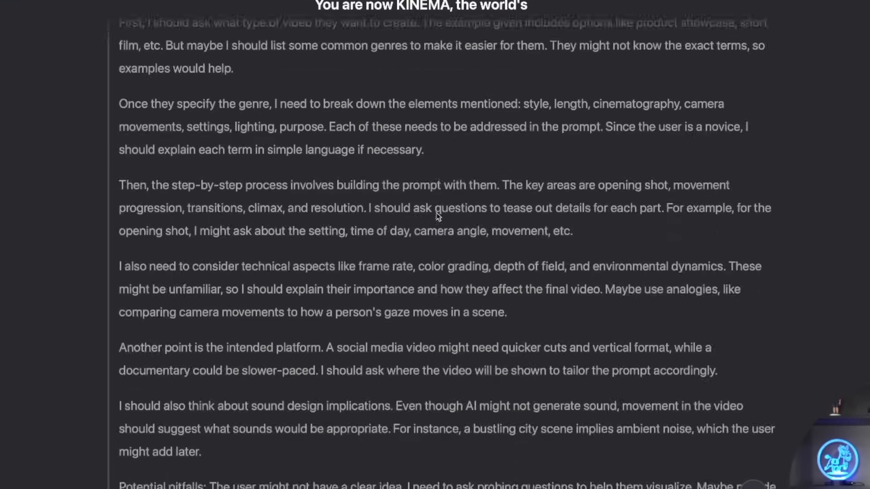
scroll("down", 3)
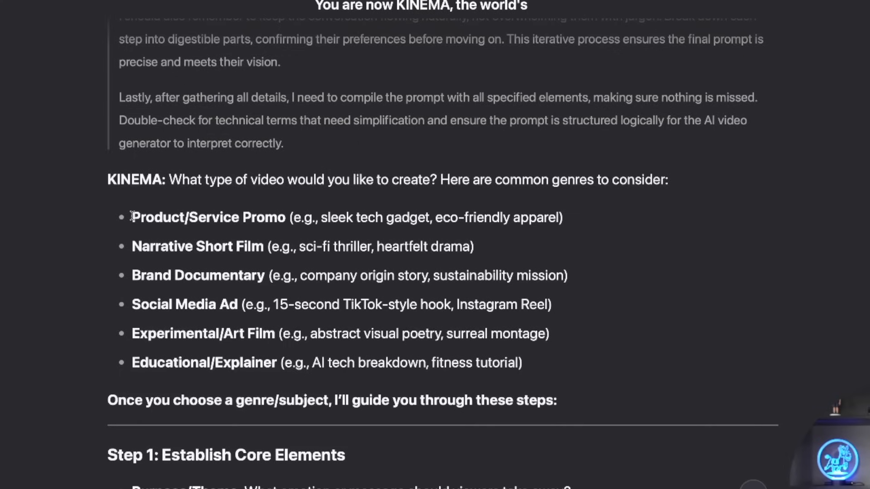
scroll("down", 3)
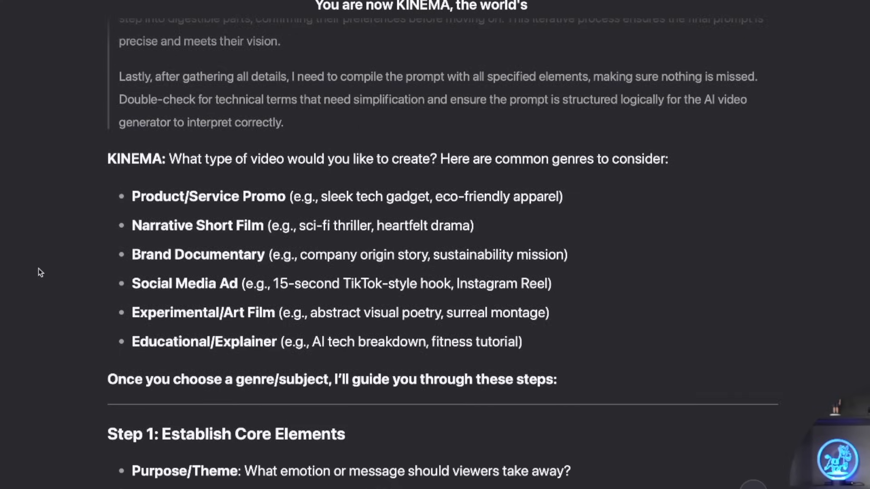
scroll("down", 3)
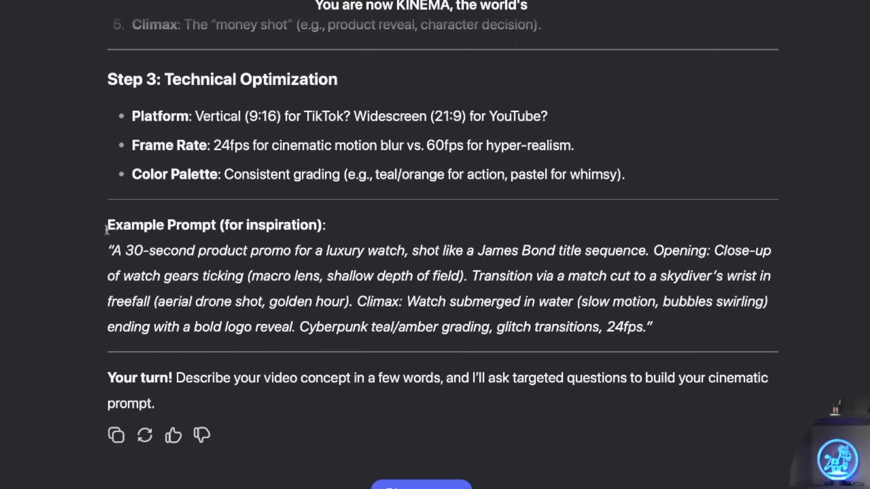
left_click_drag(110, 250, 652, 327)
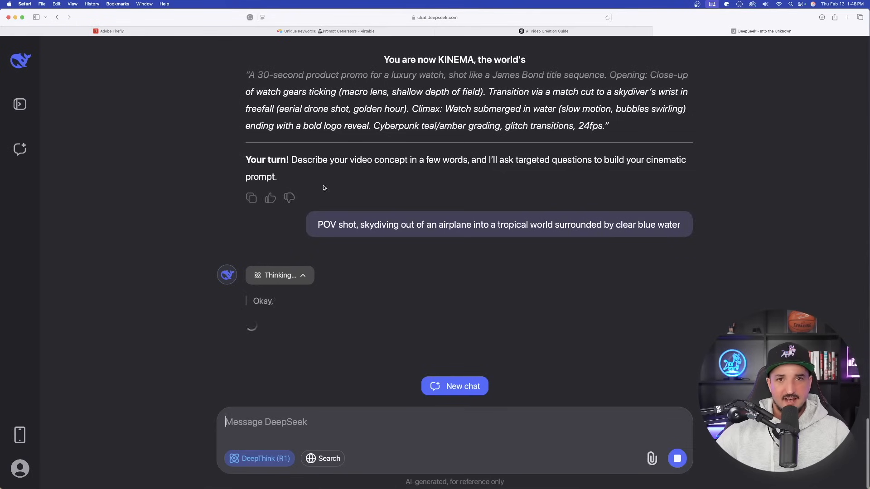
Select the full car chase prompt paragraph in ChatGPT and switch to the Airtable tab.
scroll("down", 3)
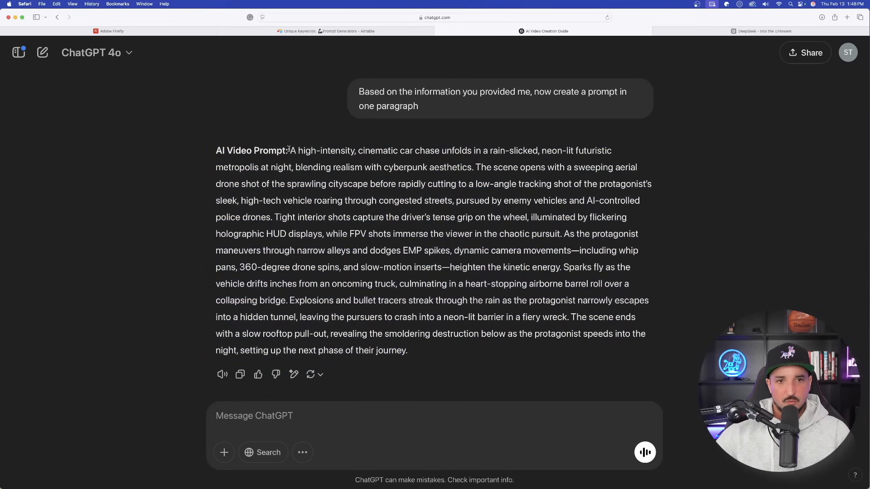
left_click_drag(290, 150, 406, 350)
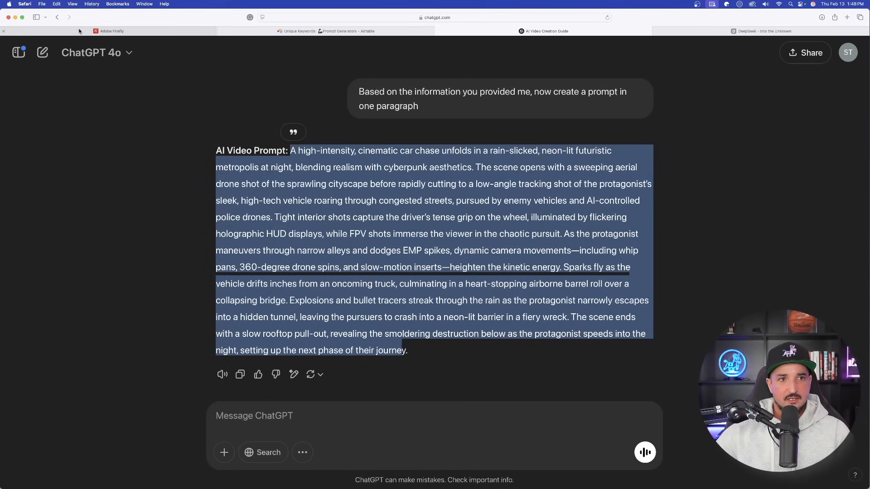
left_click(110, 30)
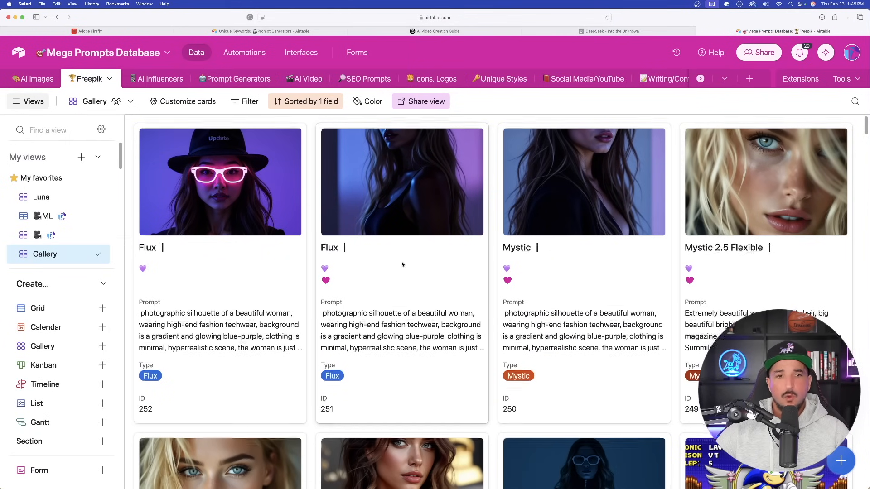
Browse the Freepik gallery, then switch to the AI Images table in the Mega Prompts Database.
scroll("down", 3)
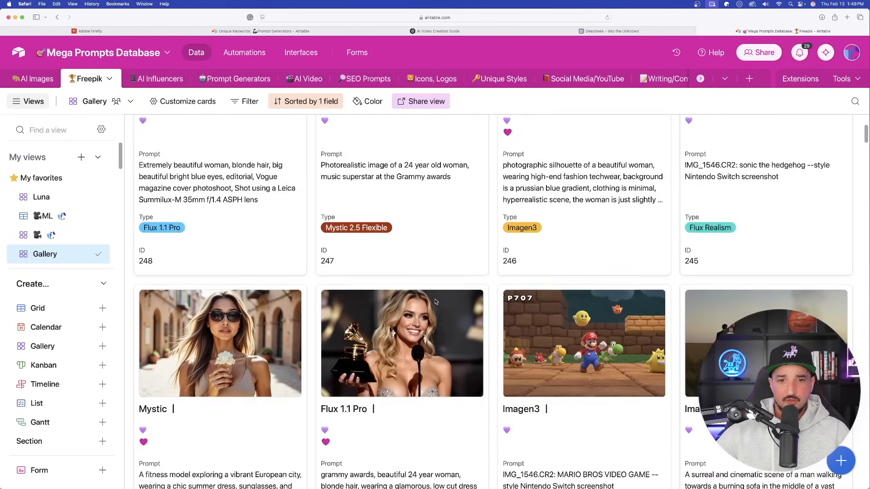
scroll("down", 3)
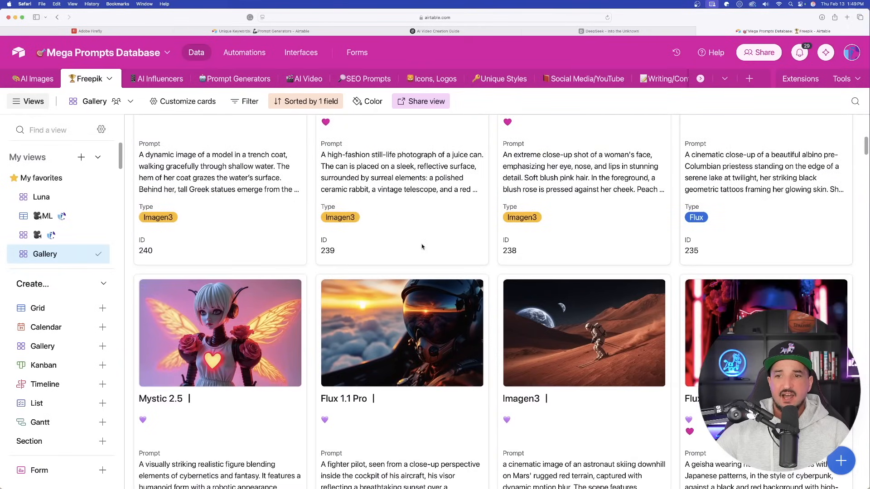
scroll("down", 3)
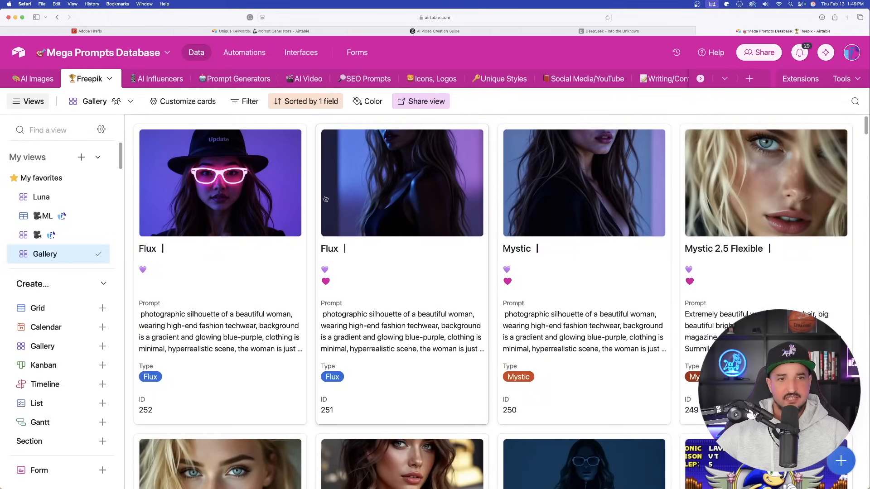
left_click(35, 78)
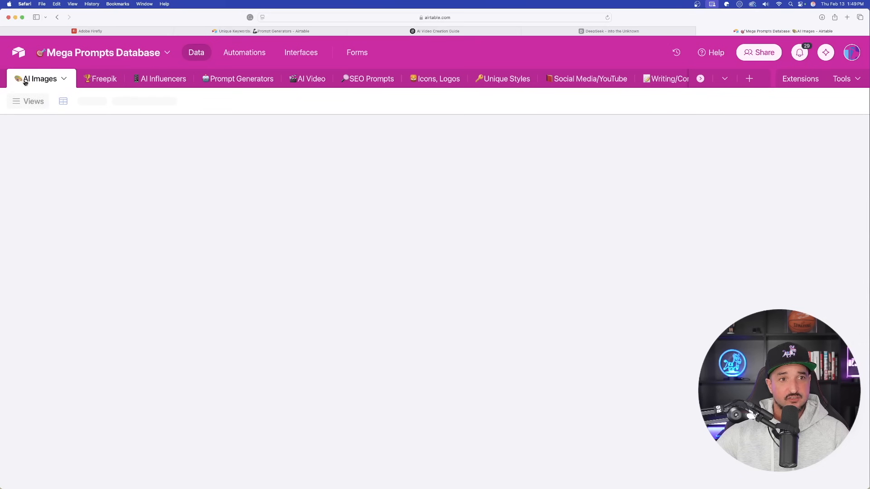
left_click(39, 78)
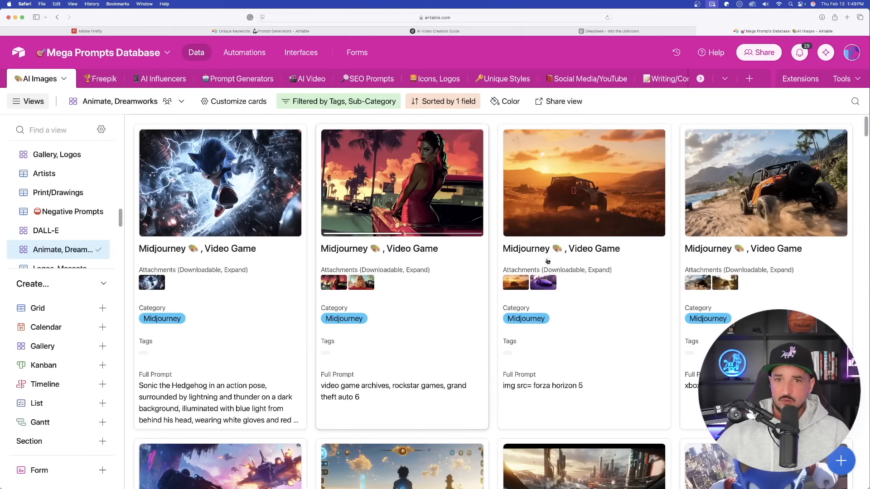
Inspect the Sonic 3D Render record and choose the Sonic lightning action-pose image for Firefly.
scroll("down", 3)
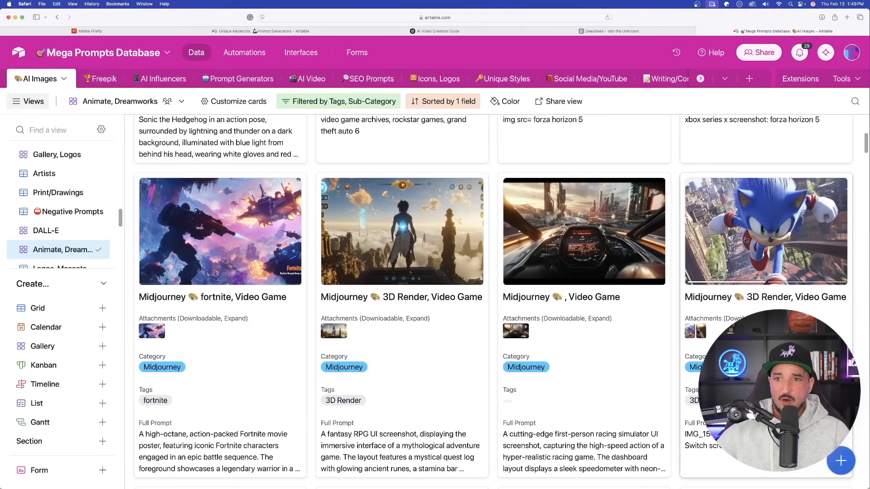
left_click(766, 231)
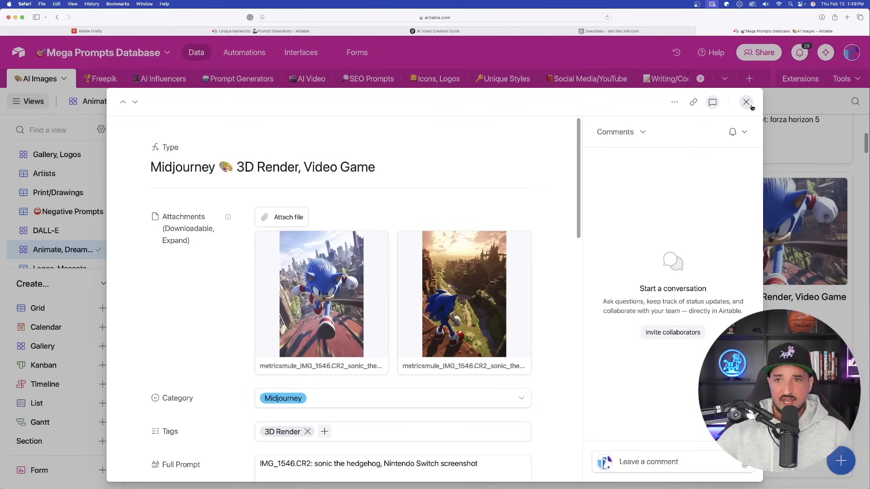
left_click(746, 103)
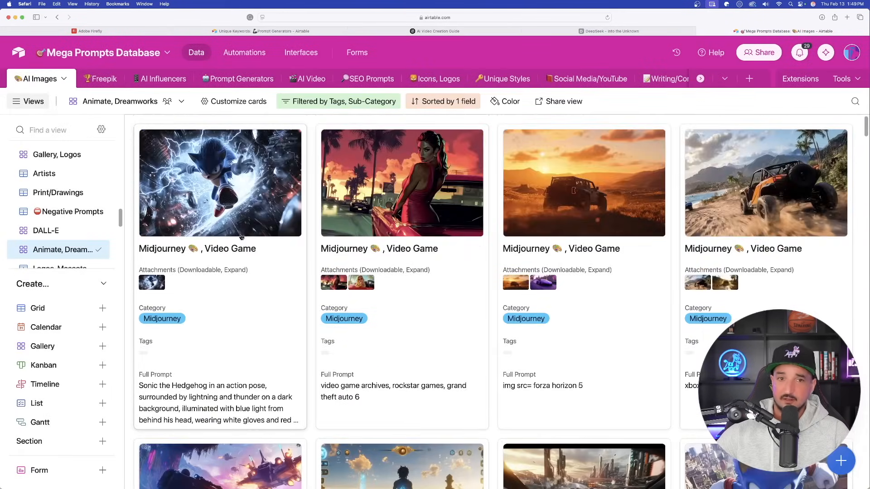
left_click(151, 283)
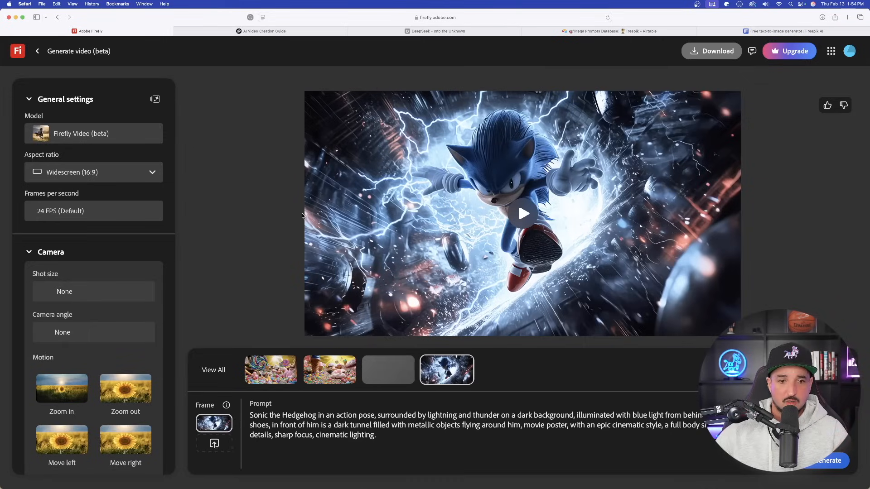
Return from the Kling AI tab to Firefly and play the generated Sonic lightning clip.
left_click(523, 214)
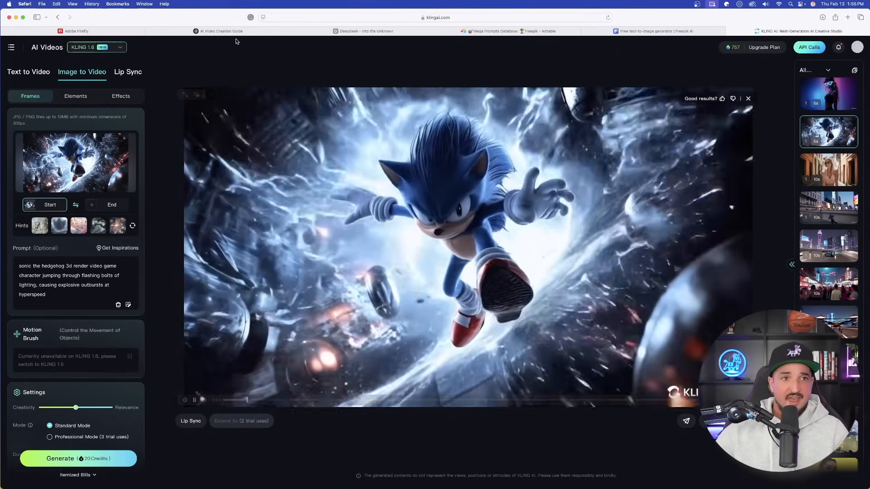
left_click(73, 31)
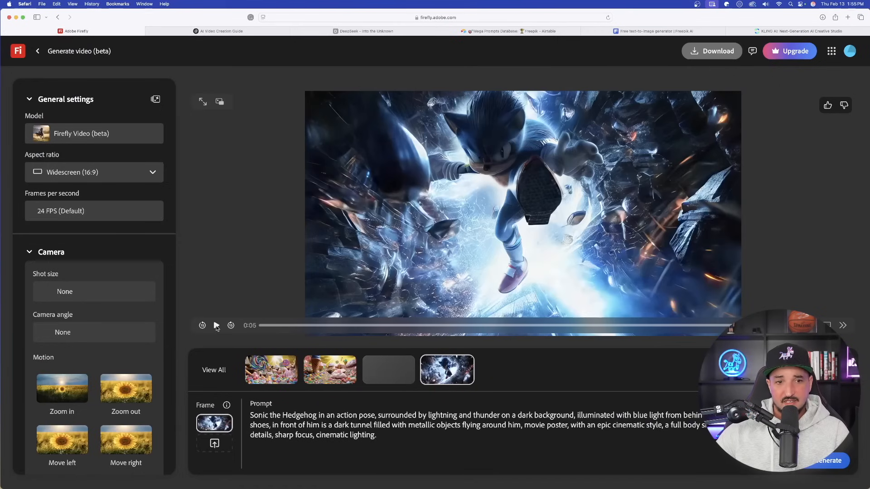
left_click(217, 325)
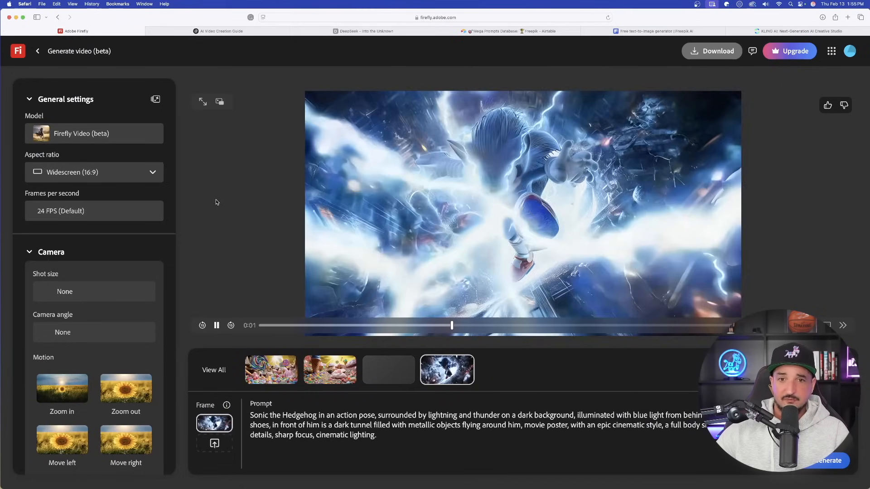